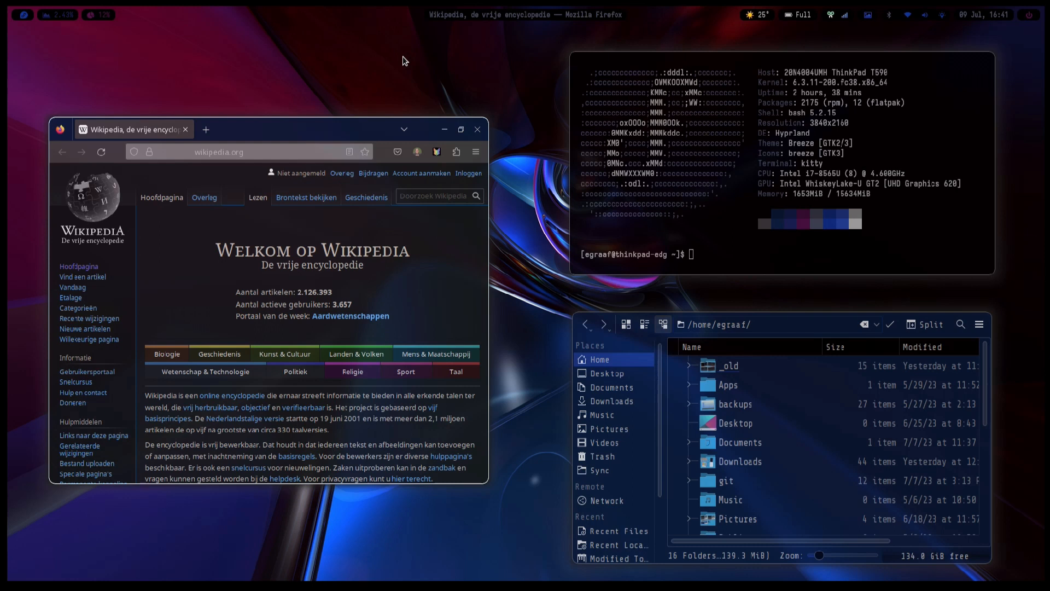
mouse_move(460, 54)
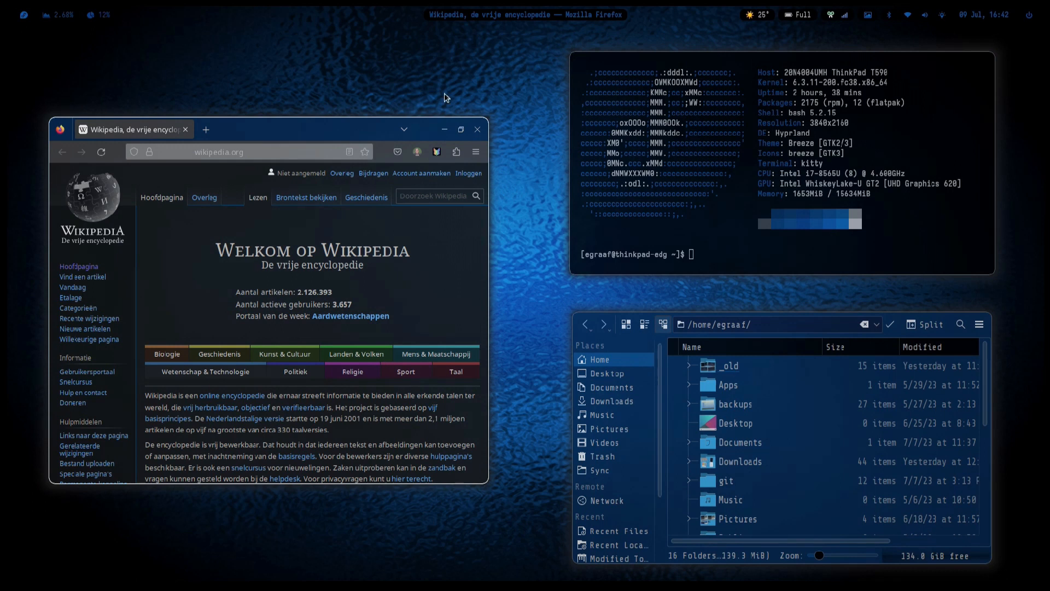
mouse_move(407, 89)
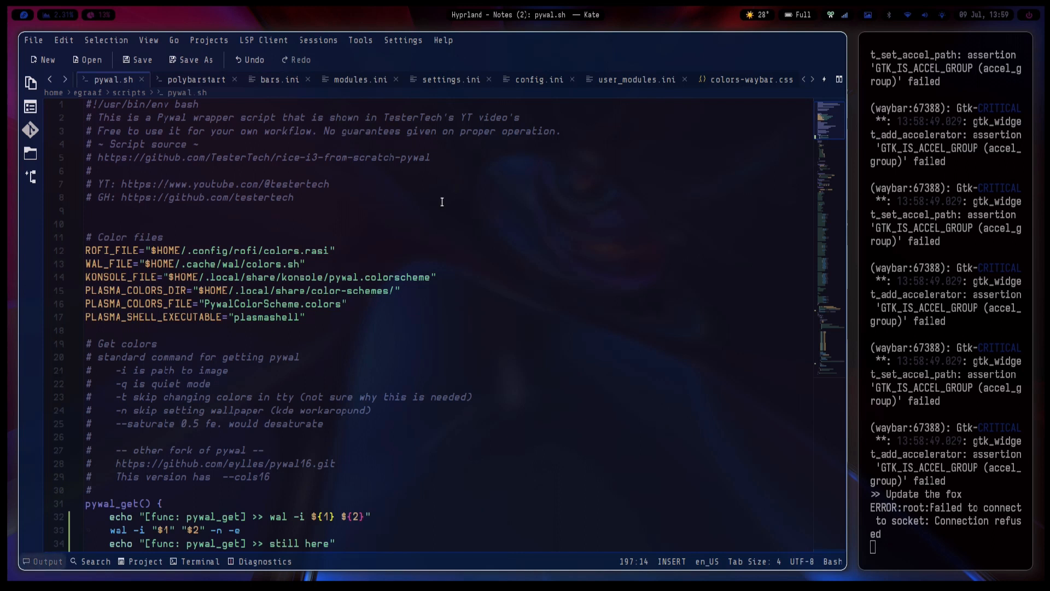
mouse_move(735, 235)
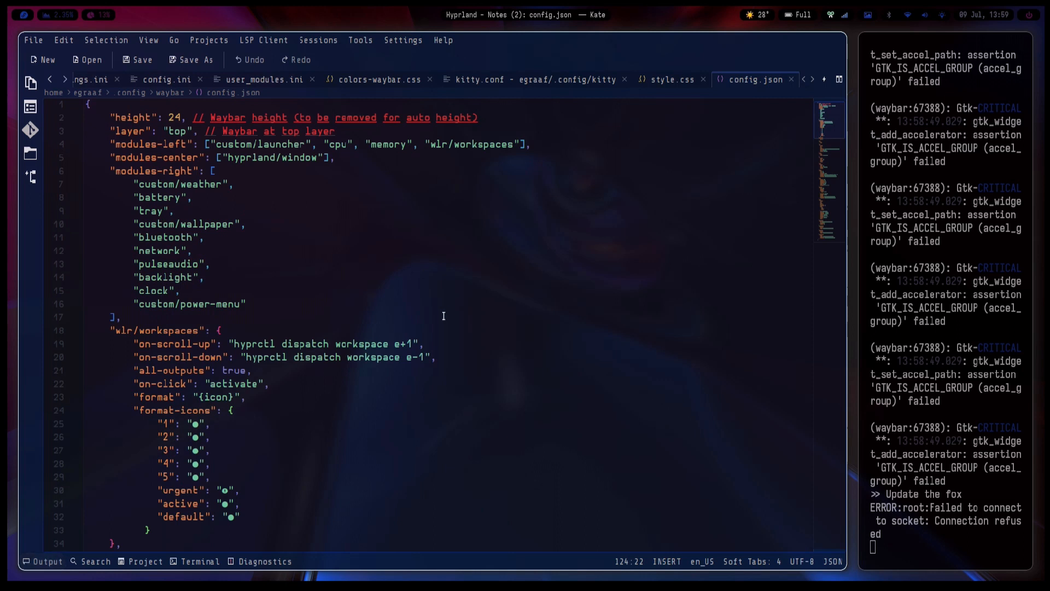
mouse_move(433, 162)
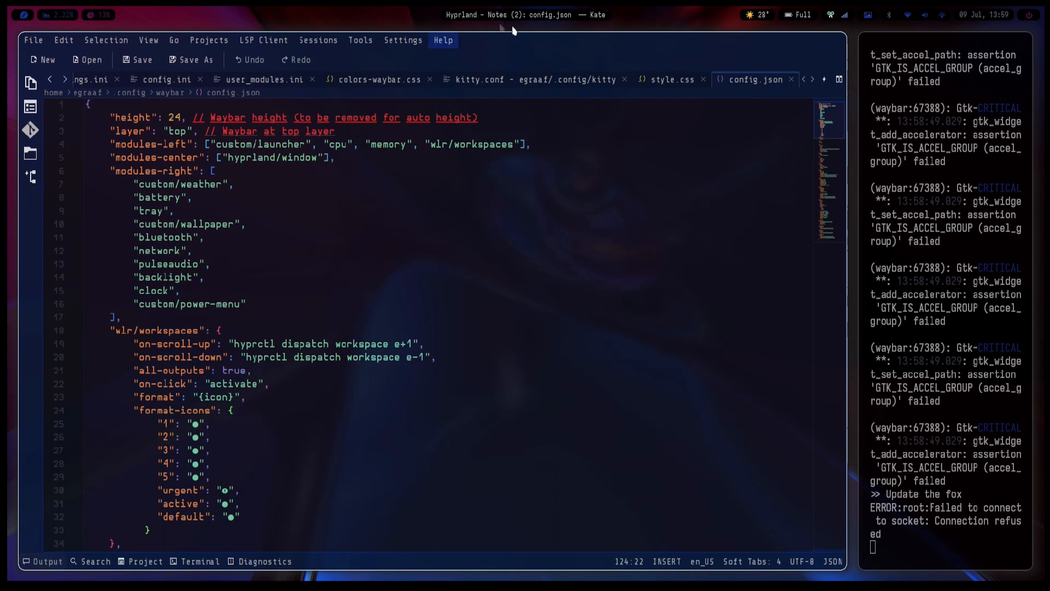
Step: Select the hyprland/window module name in config.json's modules-center line
double_click(275, 157)
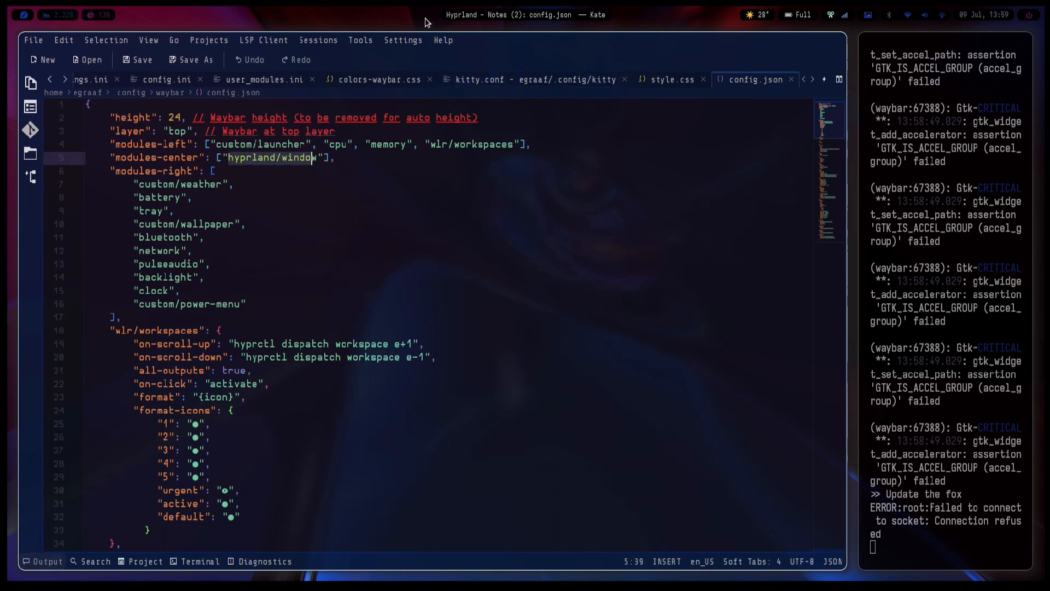
mouse_move(584, 57)
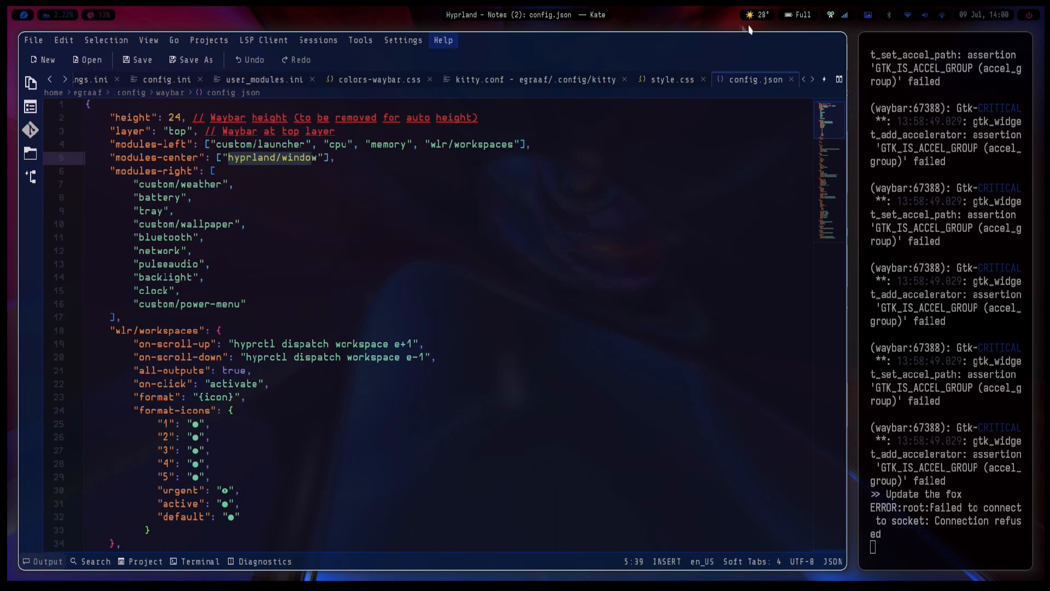
mouse_move(704, 97)
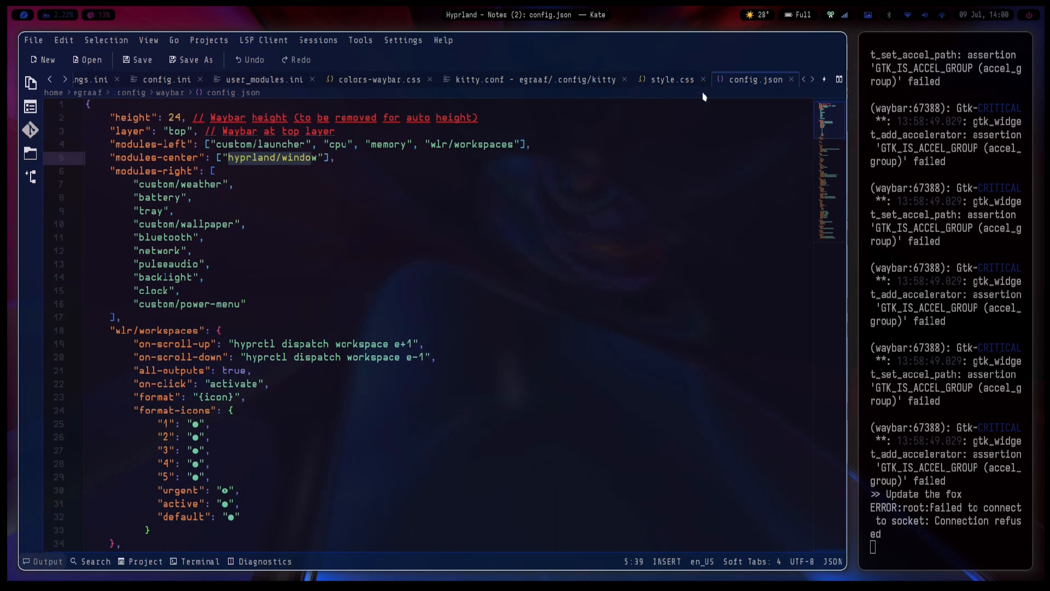
Step: Open wtr.py, scroll its WEATHER_CODES table and select the wttr.in request line
text(w)
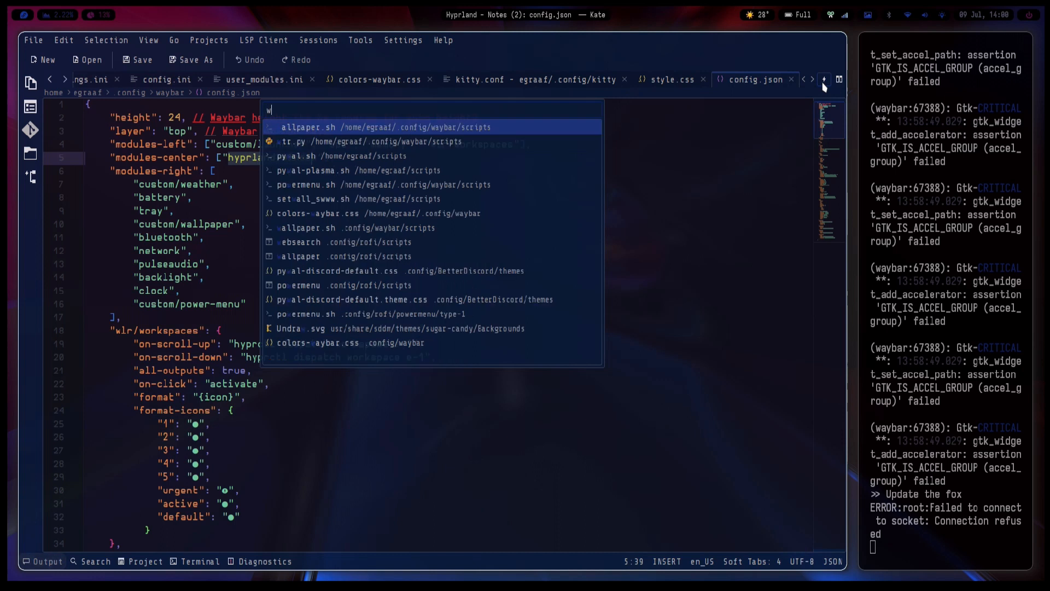
click(289, 141)
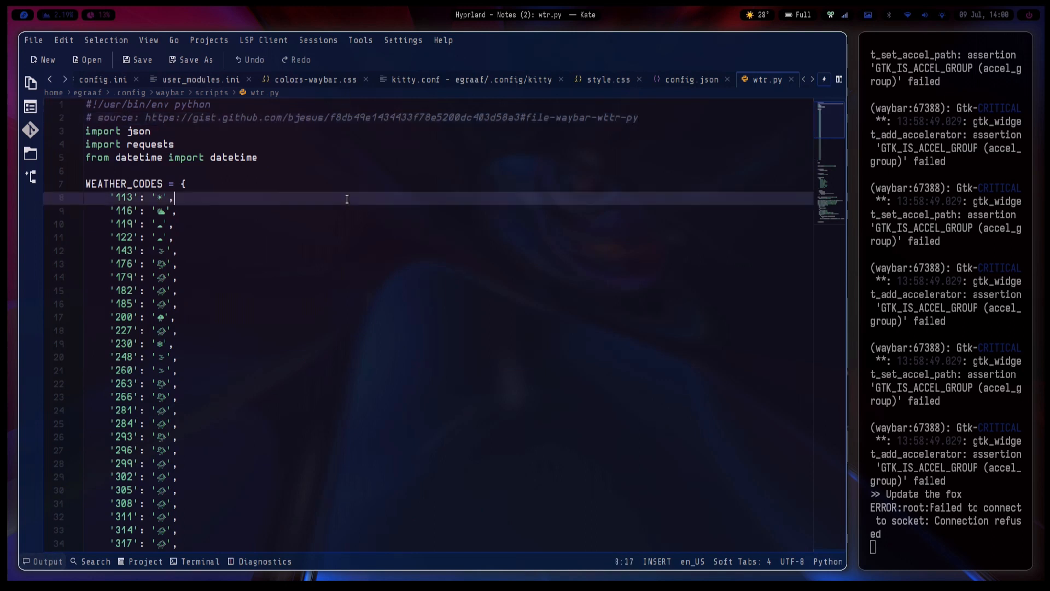
scroll(down, 3)
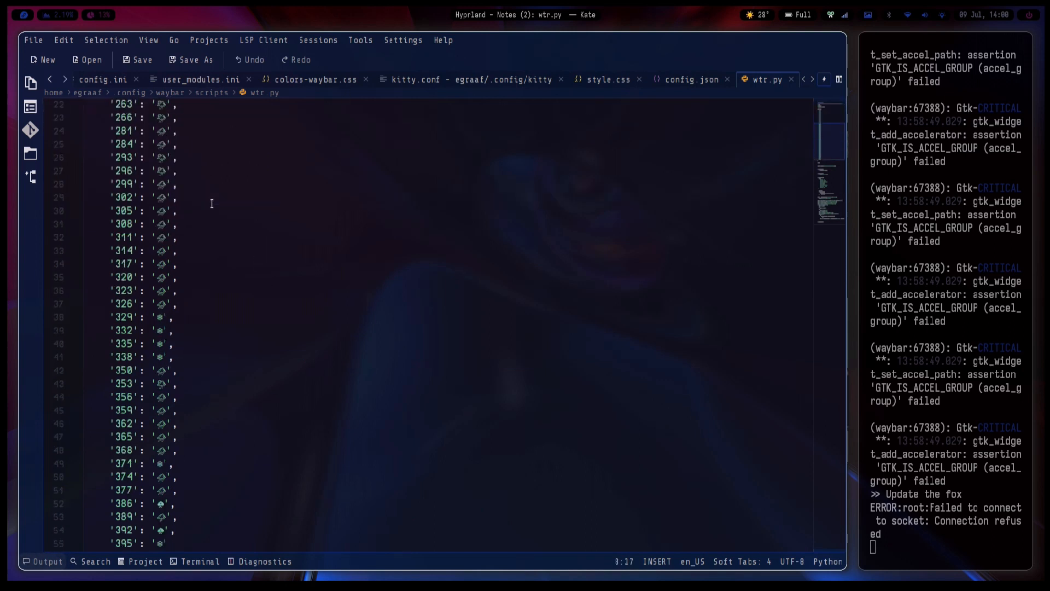
scroll(down, 3)
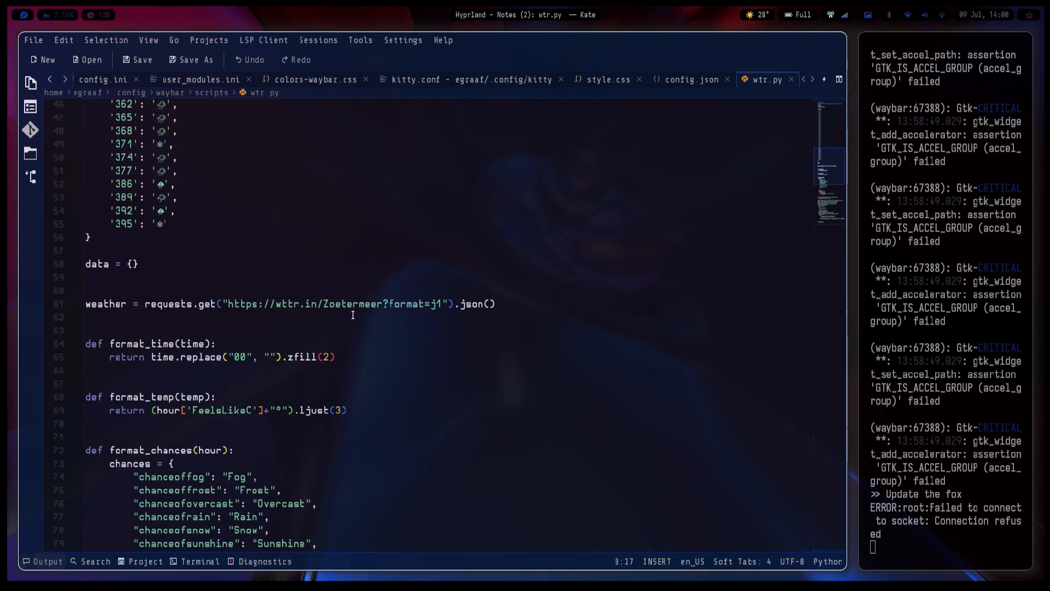
double_click(350, 303)
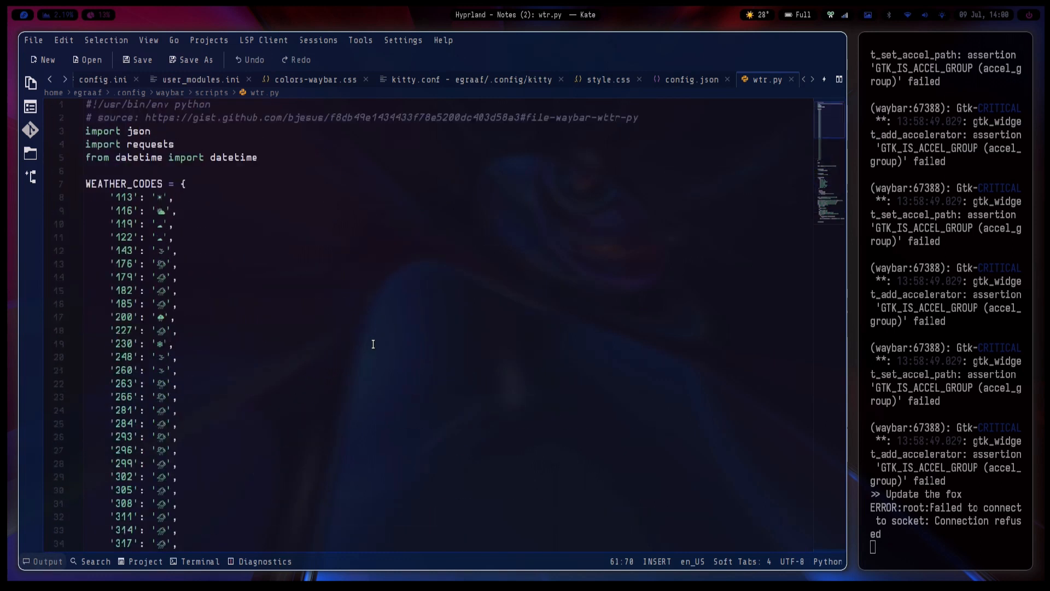
mouse_move(758, 24)
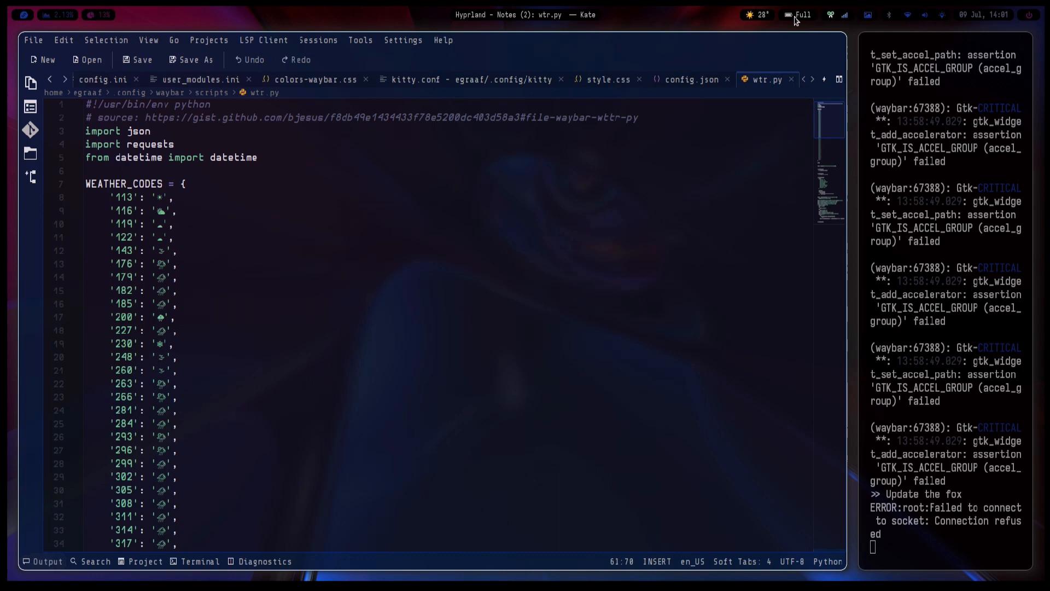
mouse_move(1003, 13)
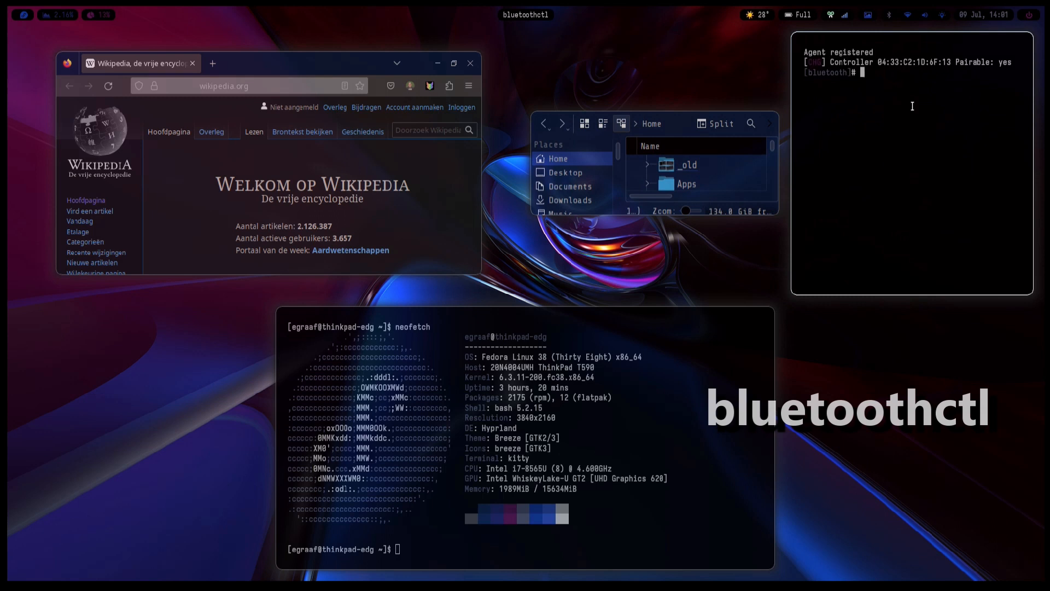
Step: Run help at the bluetoothctl prompt to list its commands
text(help)
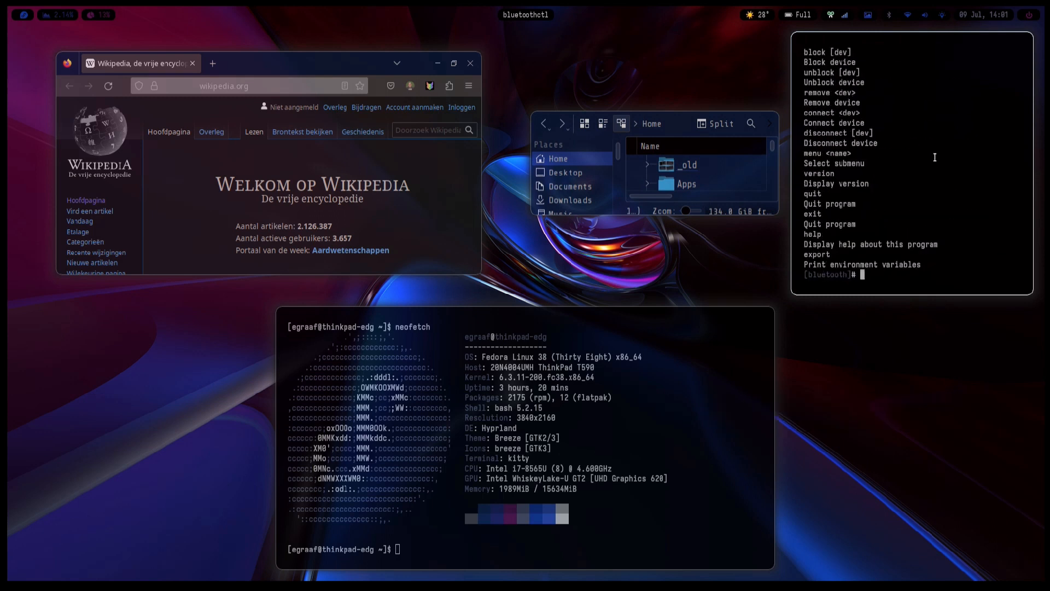
mouse_move(912, 187)
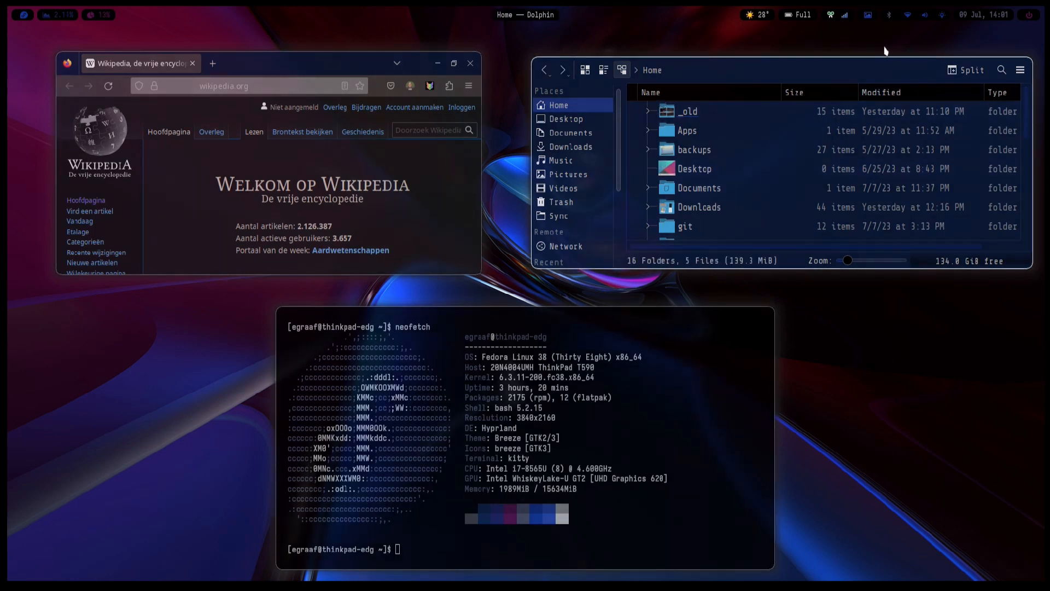
mouse_move(899, 22)
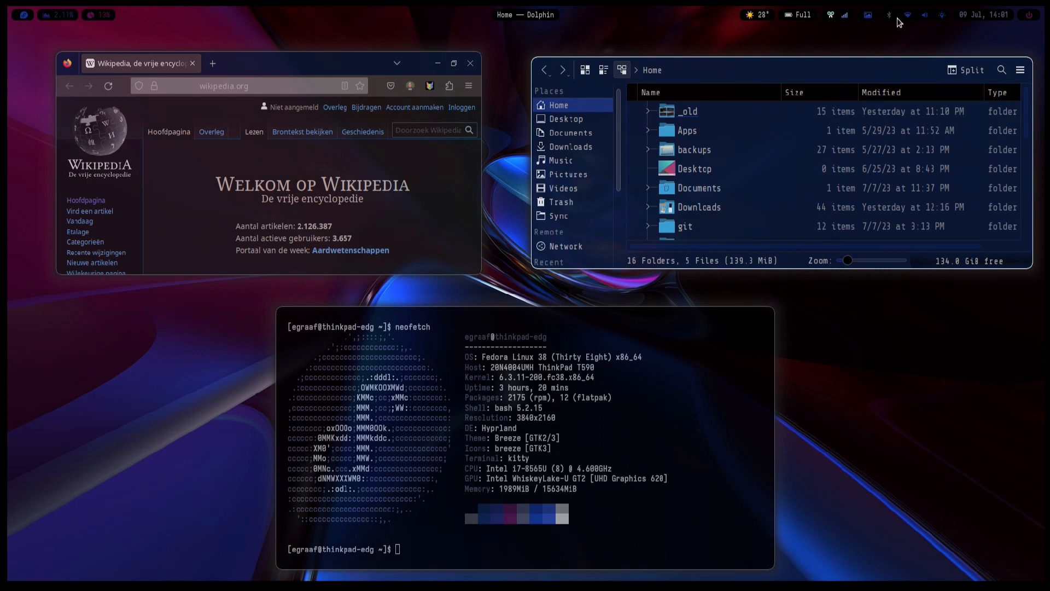
mouse_move(892, 31)
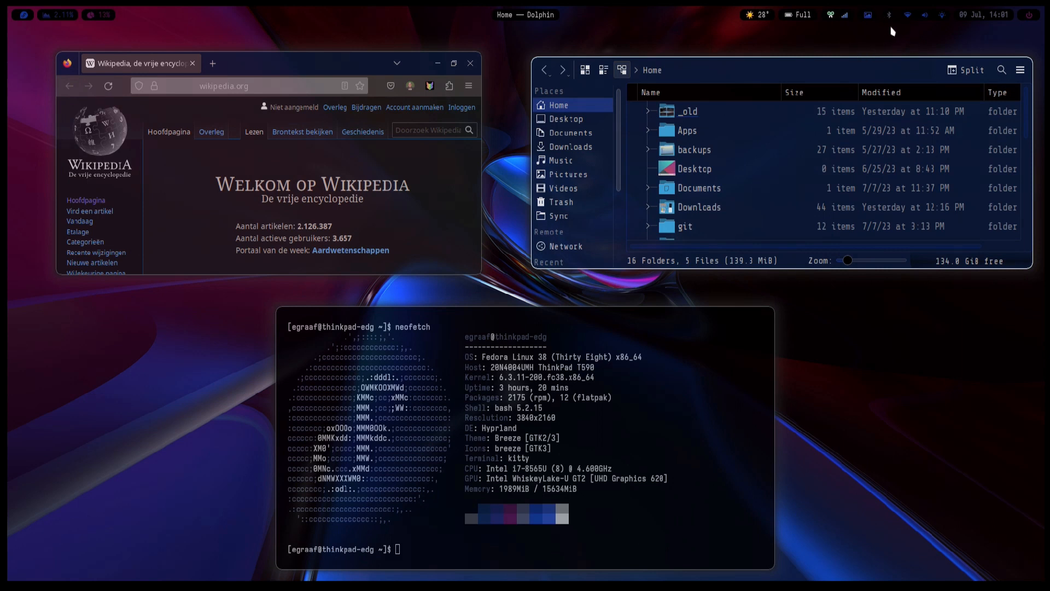
mouse_move(929, 18)
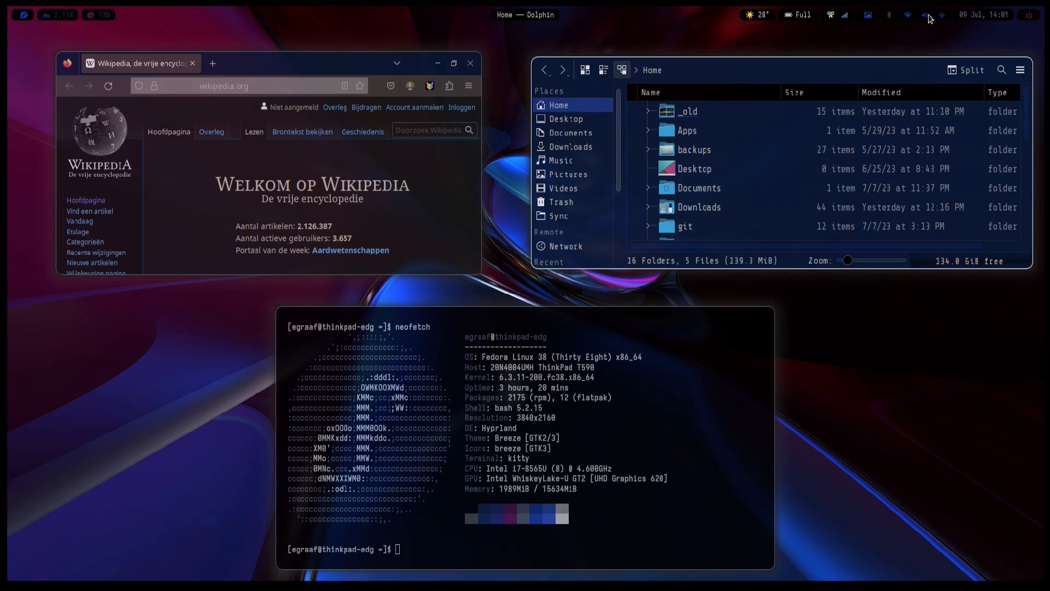
mouse_move(940, 30)
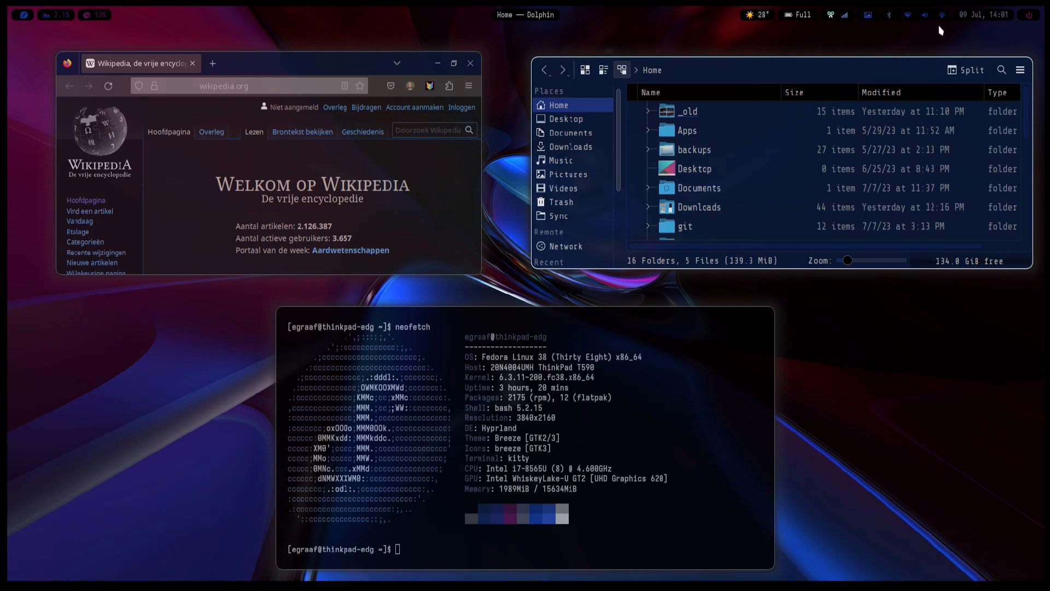
Step: Close the bluetoothctl terminal window
click(984, 15)
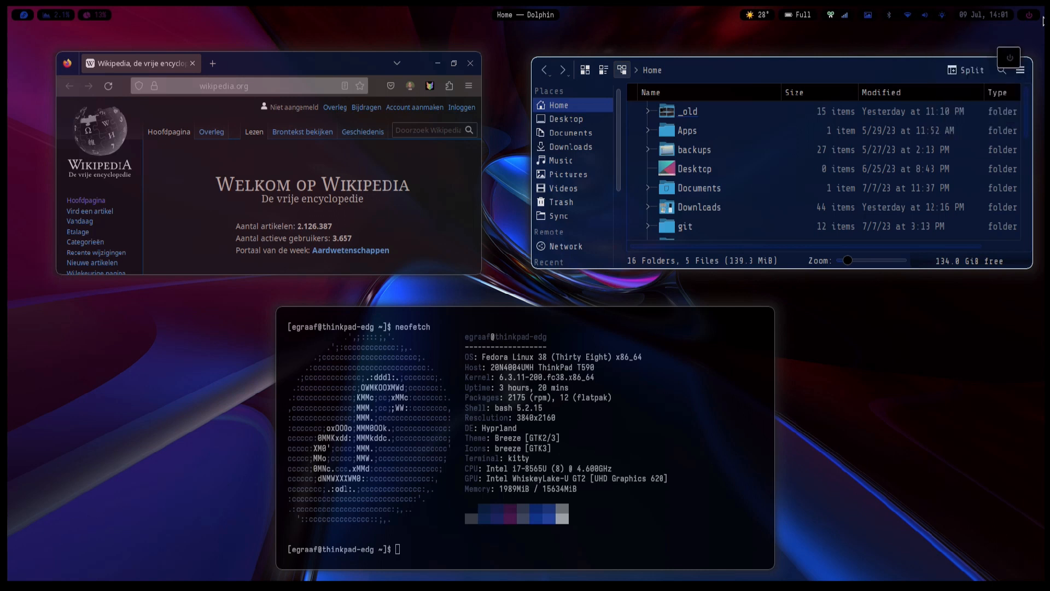
mouse_move(1033, 18)
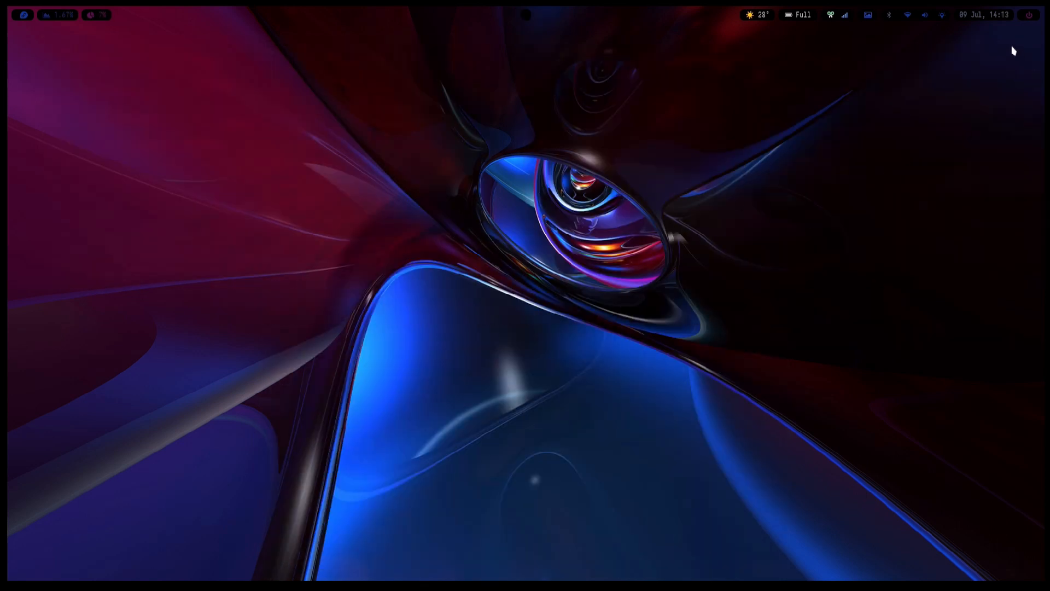
click(1029, 15)
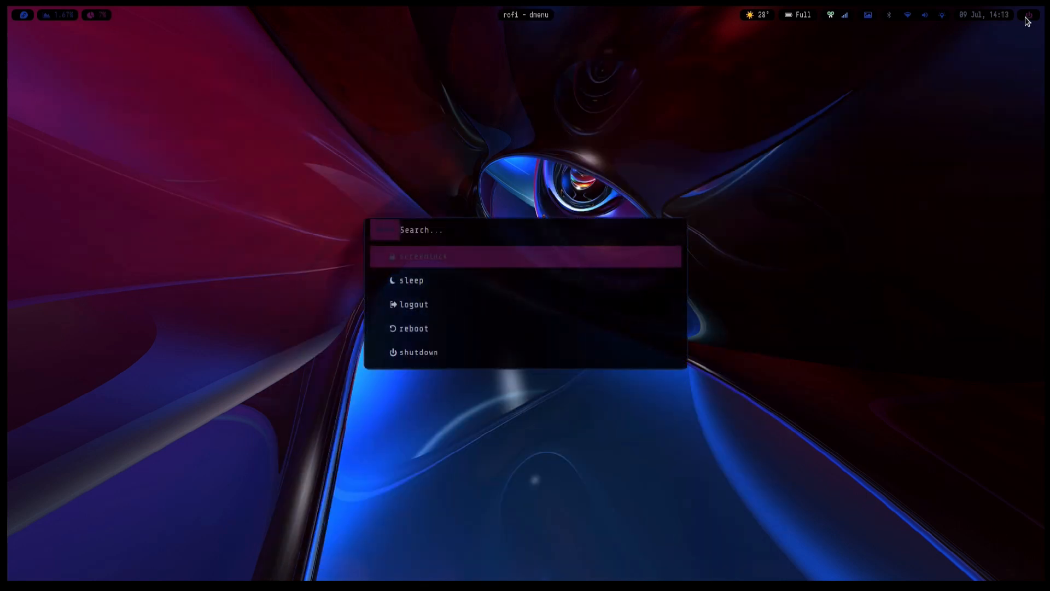
key(Down)
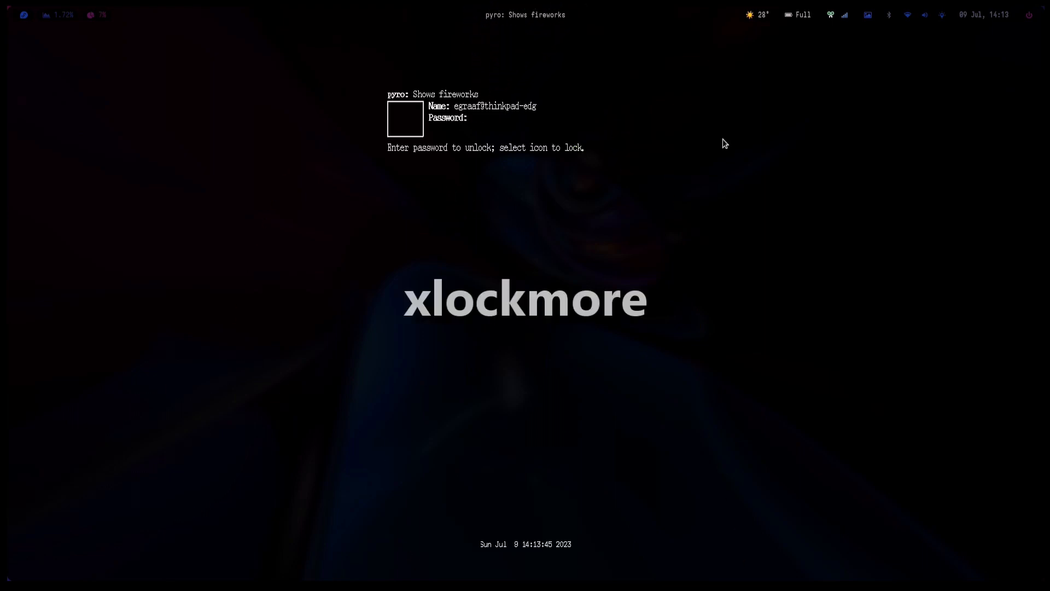
mouse_move(542, 140)
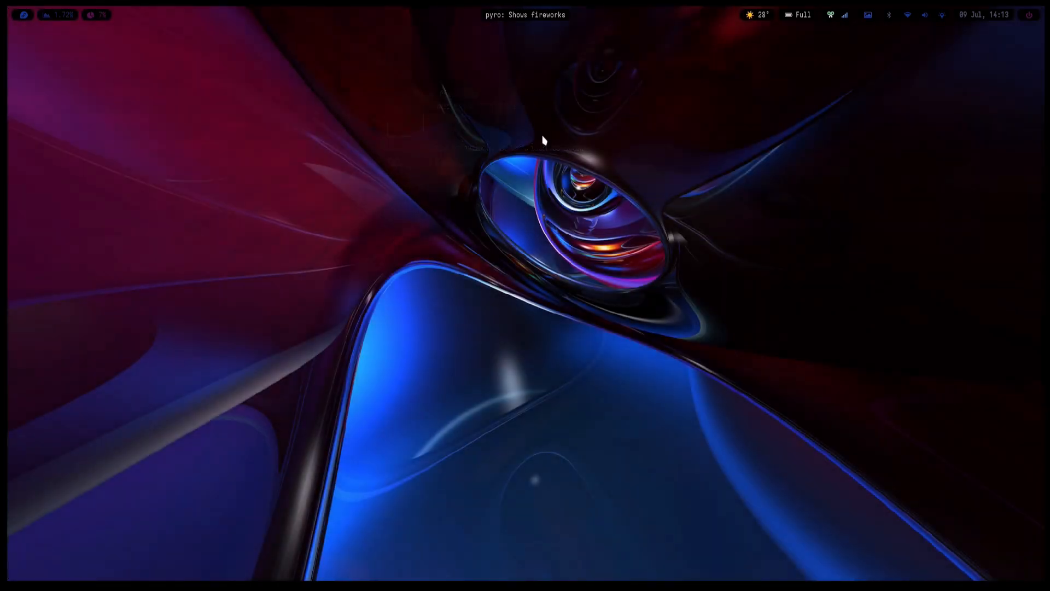
mouse_move(949, 55)
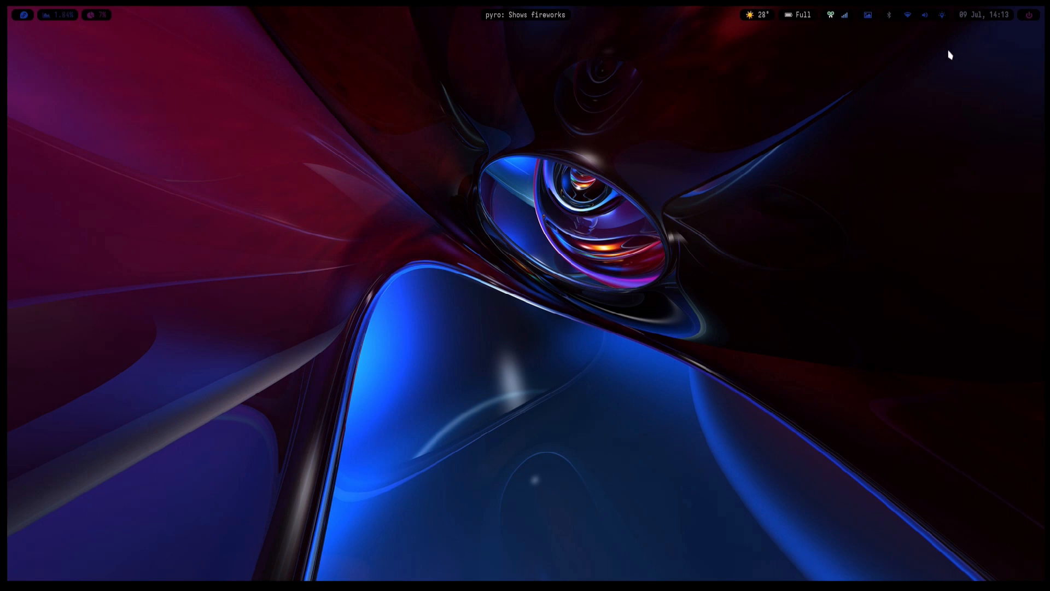
click(1029, 15)
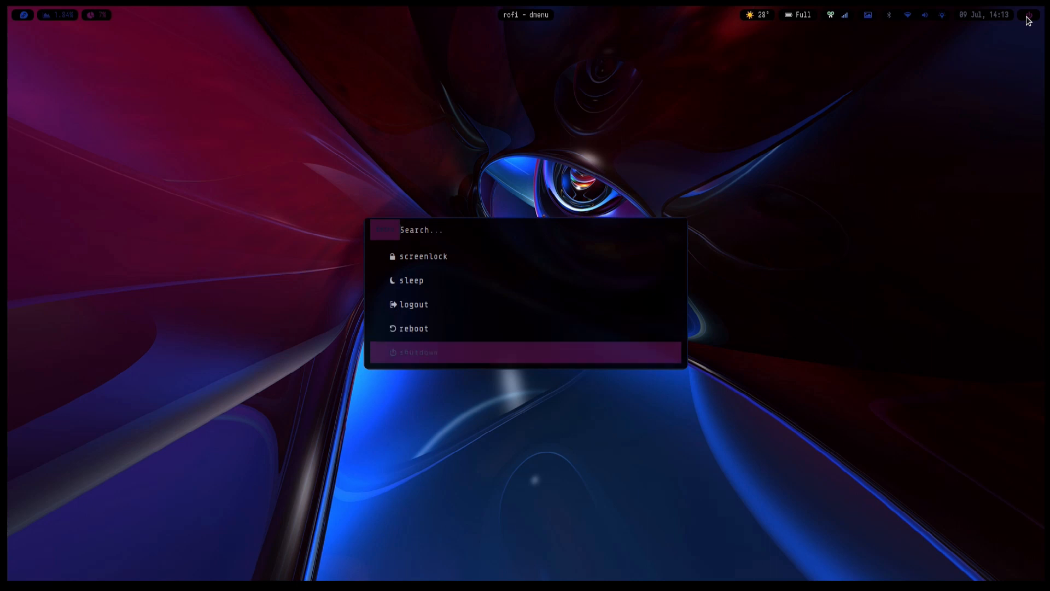
key(Up)
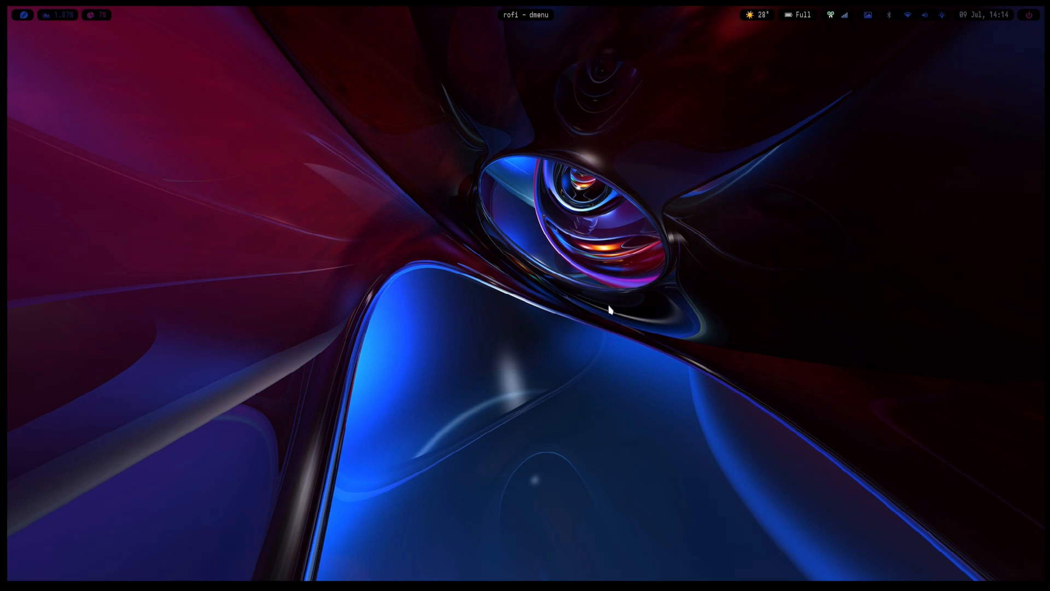
mouse_move(610, 122)
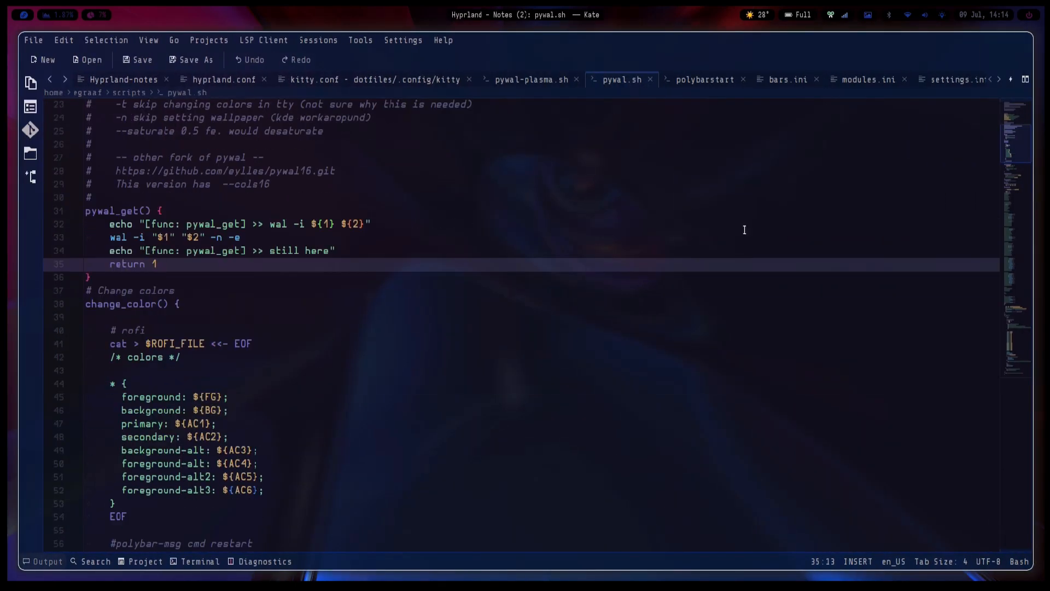
mouse_move(886, 114)
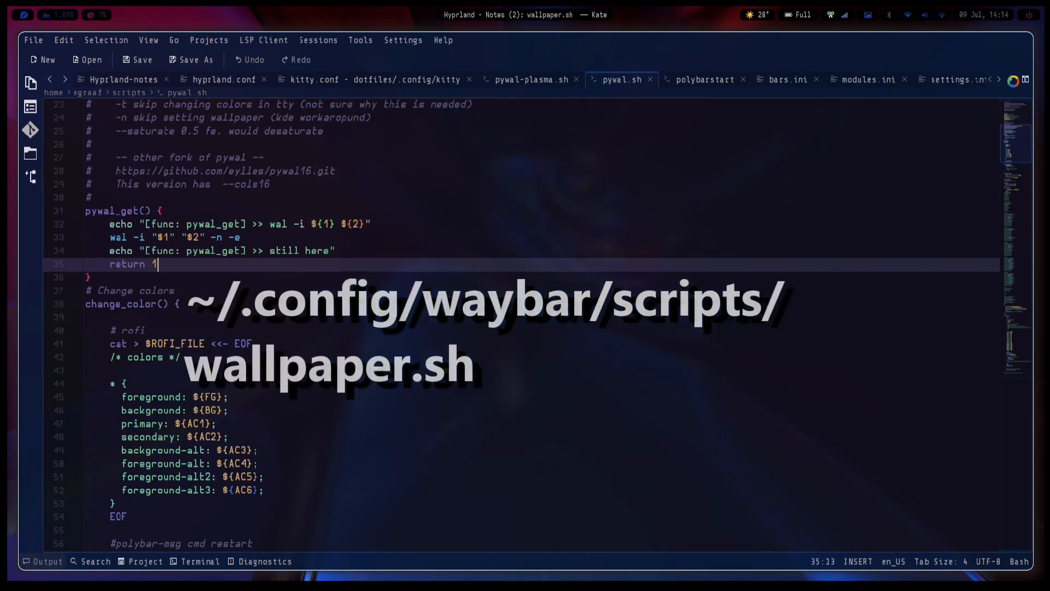
Step: Switch to wallpaper.sh and read through the script to the pywalfox update
click(938, 80)
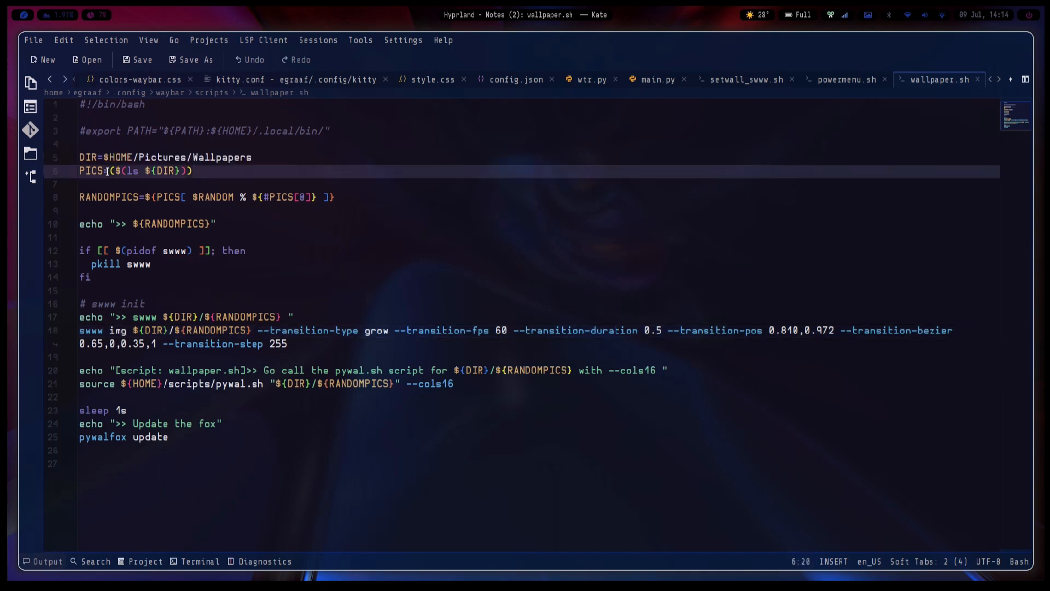
mouse_move(315, 322)
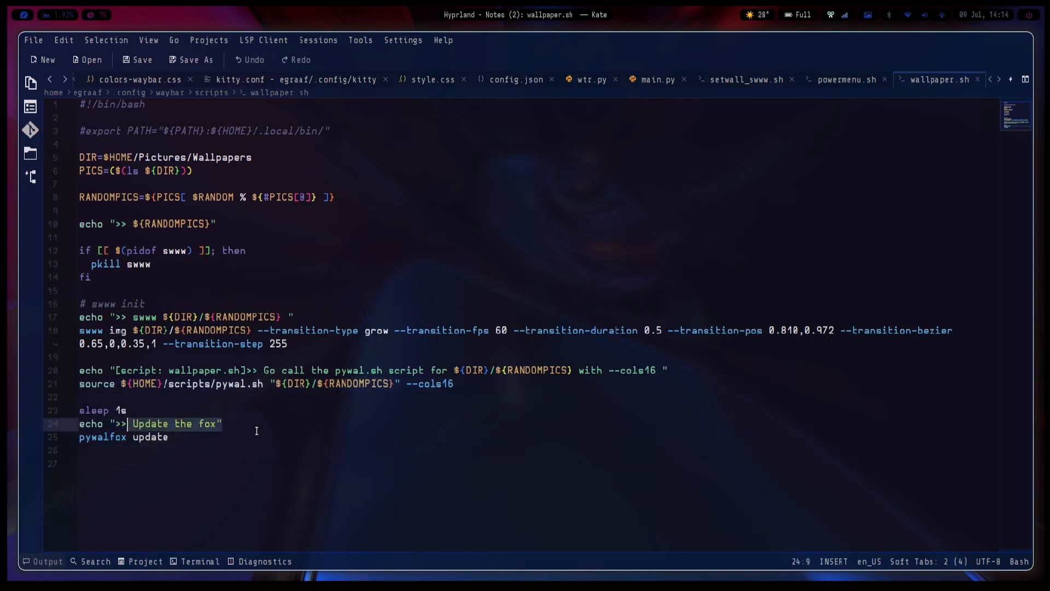
click(169, 436)
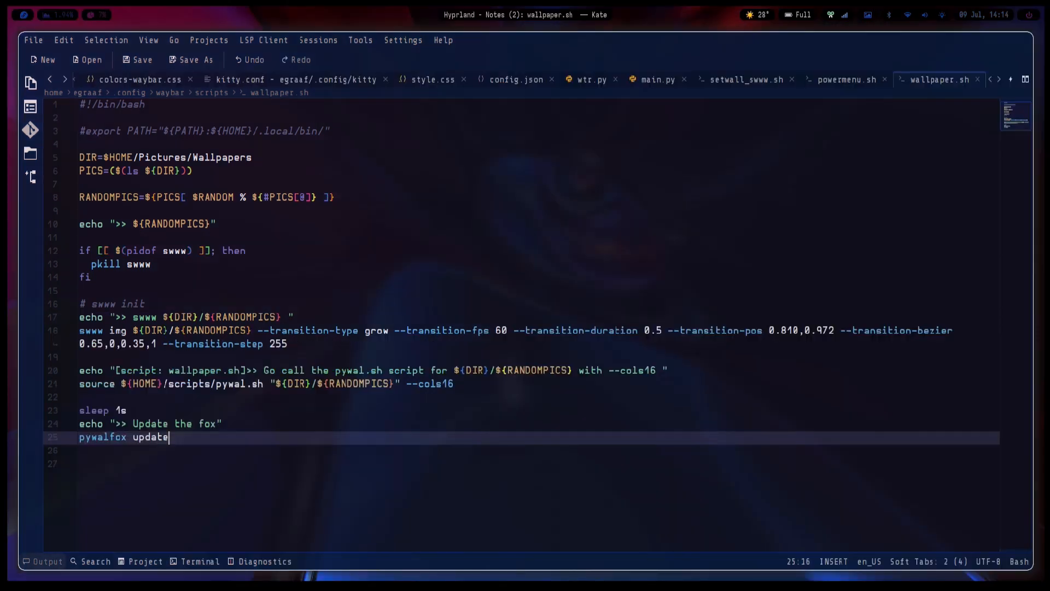
mouse_move(489, 148)
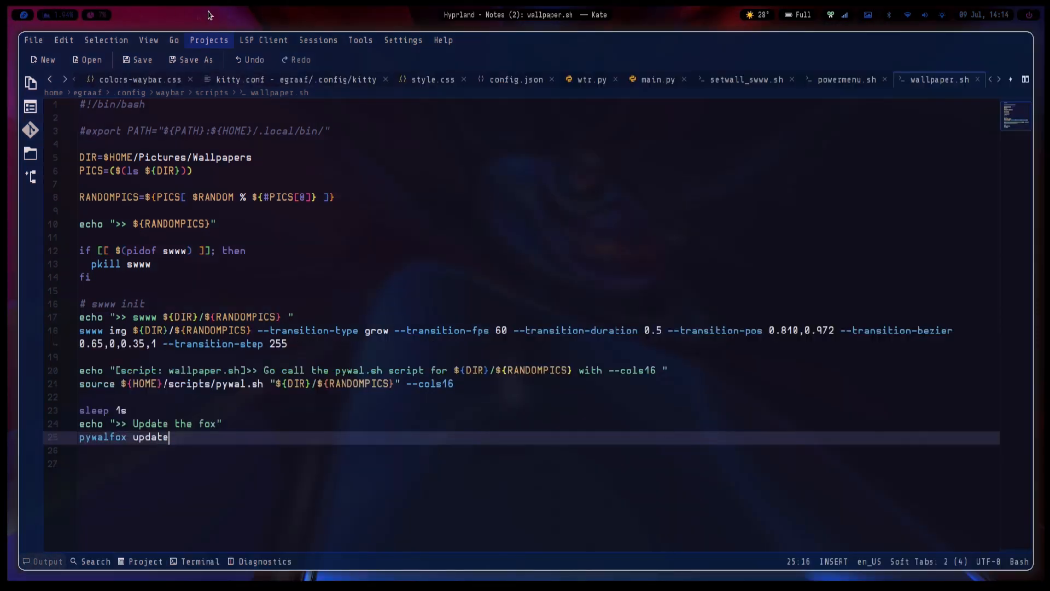
mouse_move(851, 191)
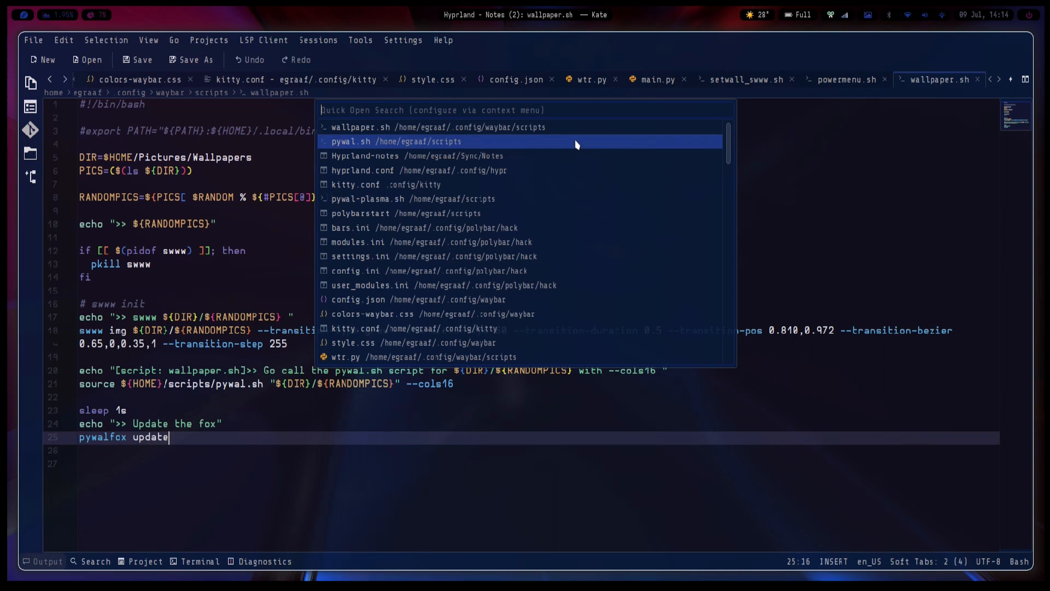
Step: Open colors-waybar.css via Quick Open ('wa'), then return to style.css
text(wa)
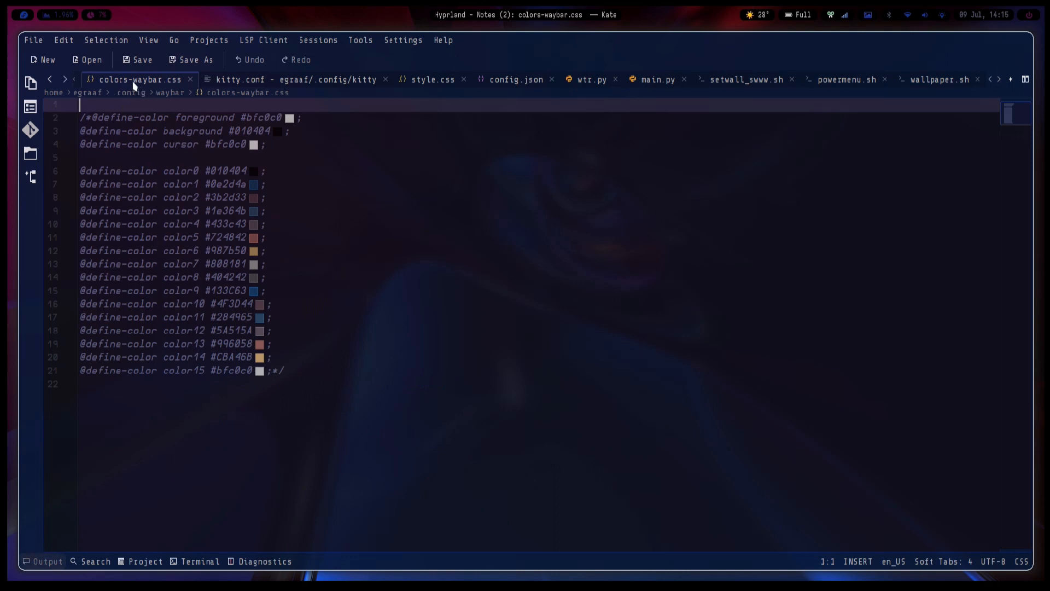
mouse_move(271, 94)
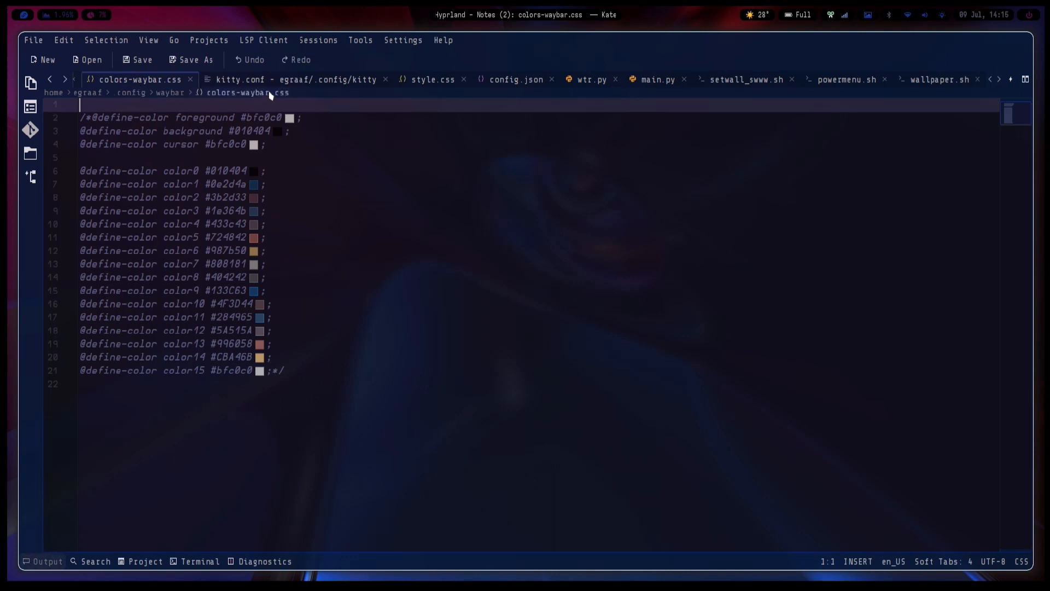
click(254, 92)
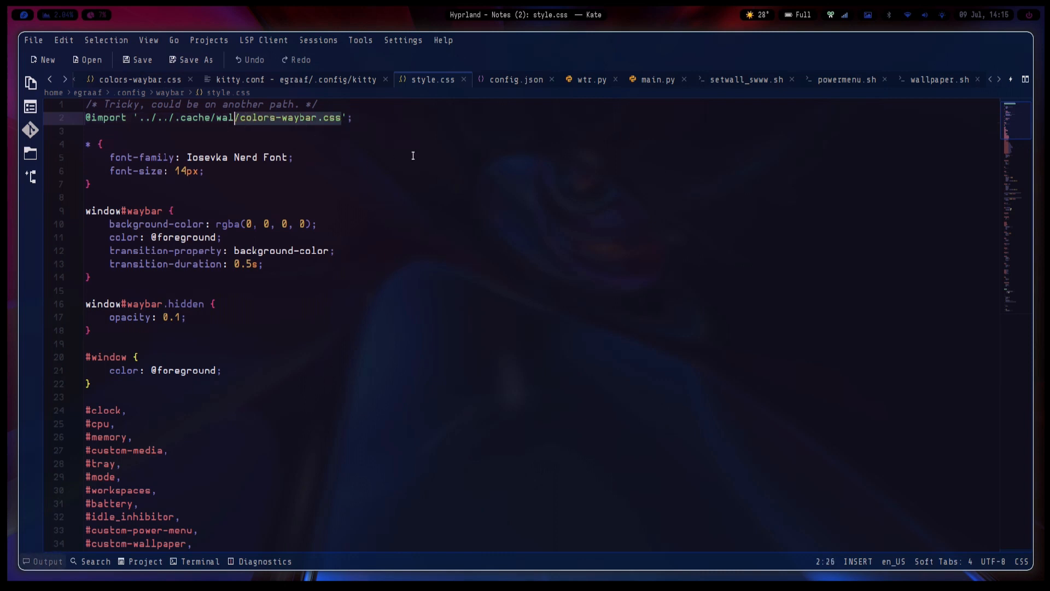
mouse_move(424, 156)
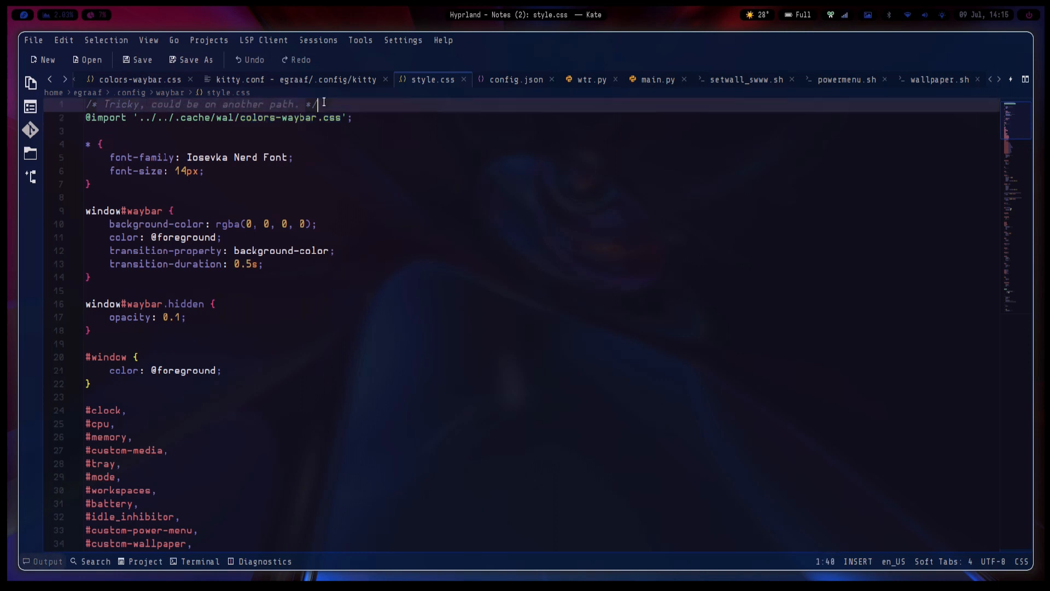
mouse_move(138, 104)
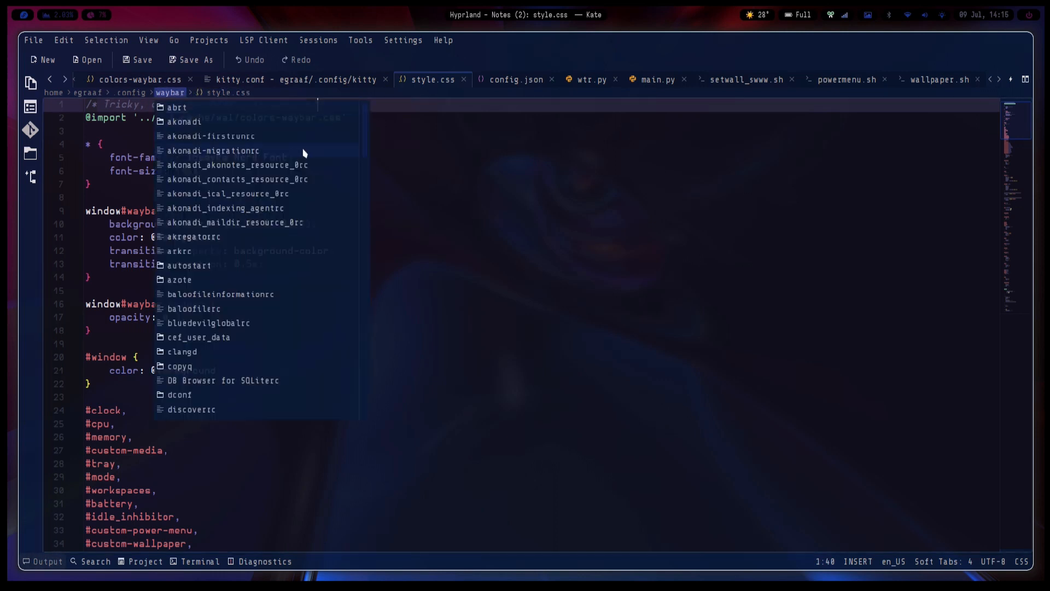
key(Escape)
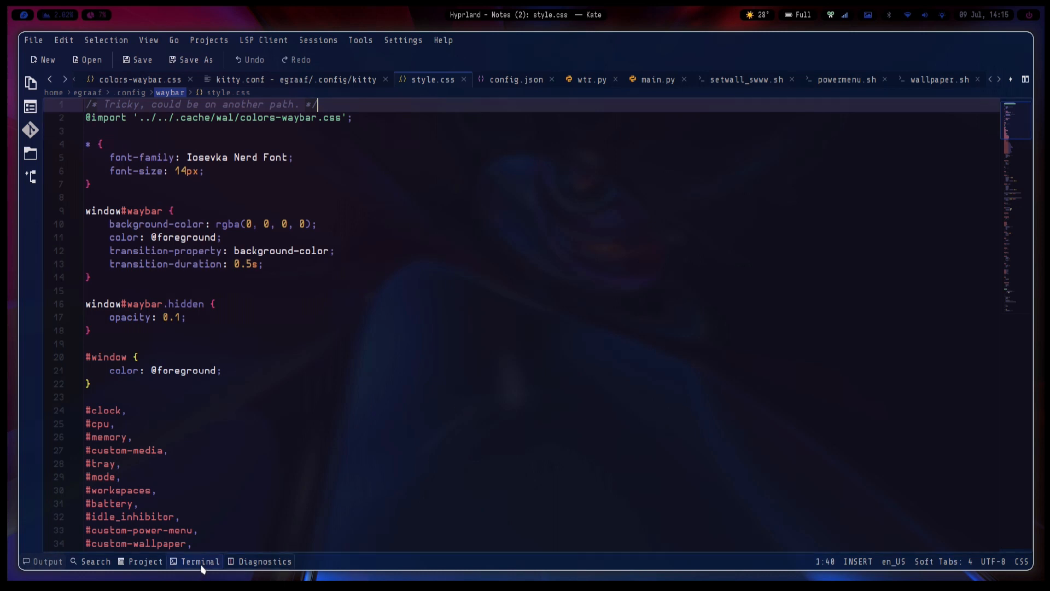
click(200, 561)
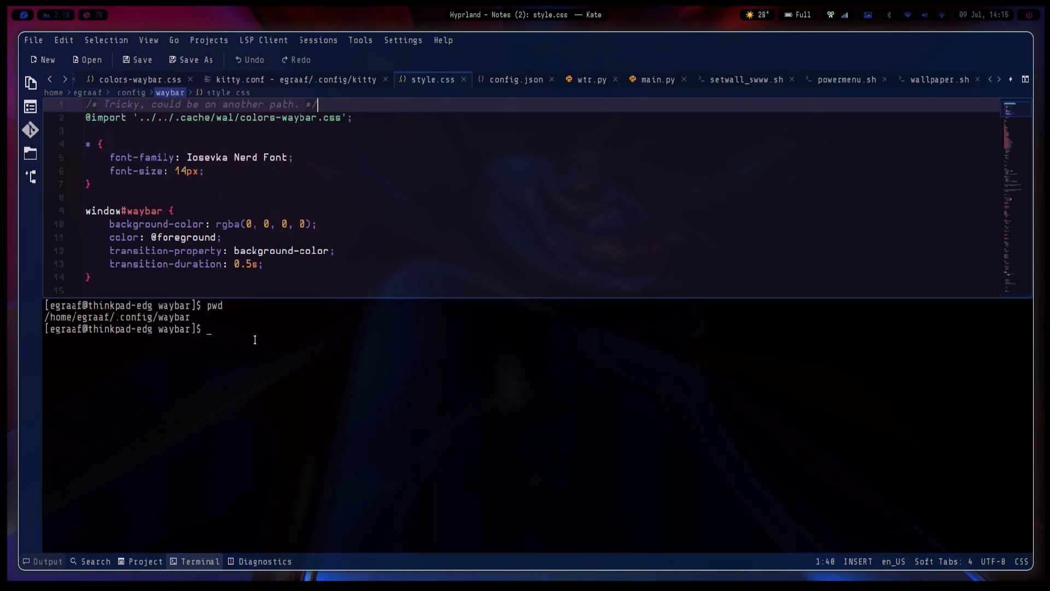
text(ls -ltra)
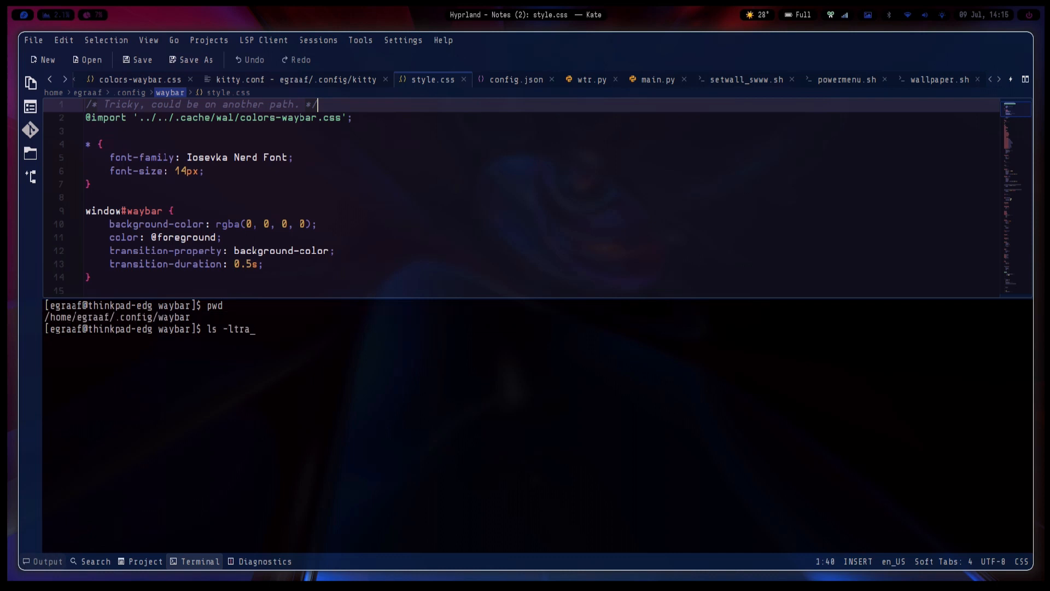
text(../../)
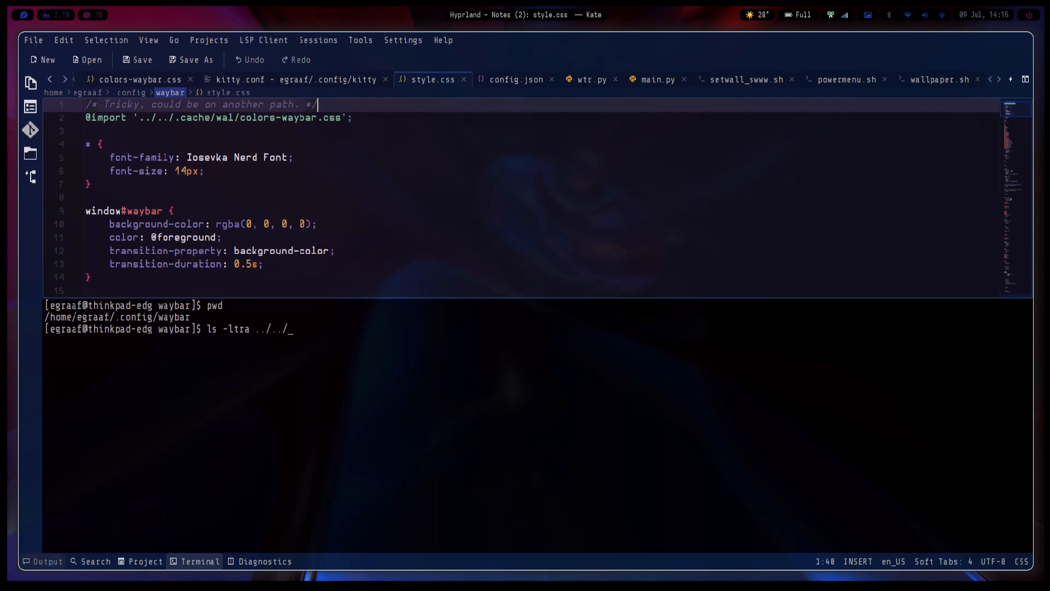
text(.cahce)
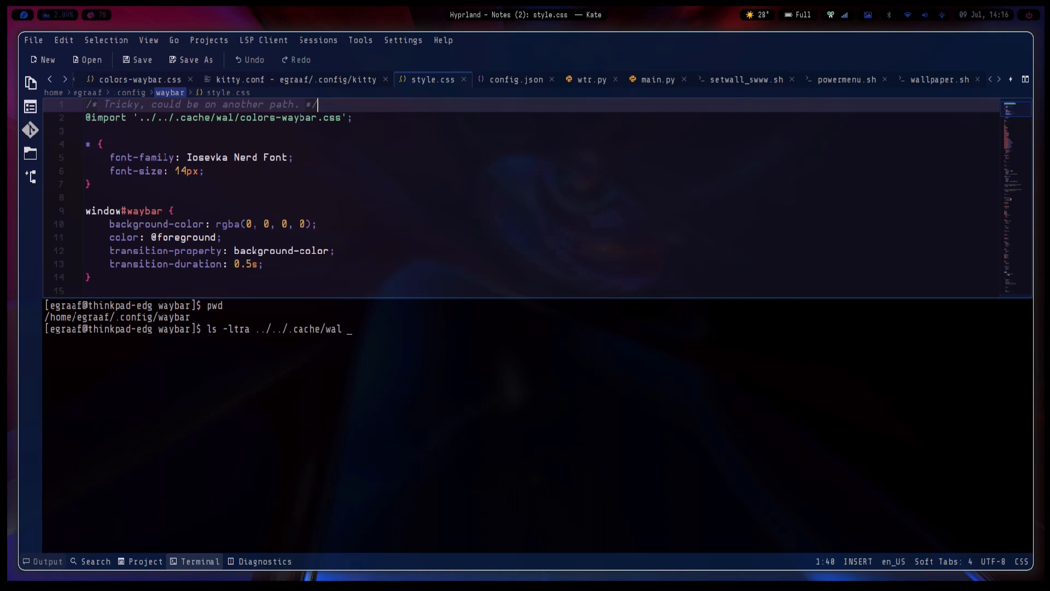
key(Return)
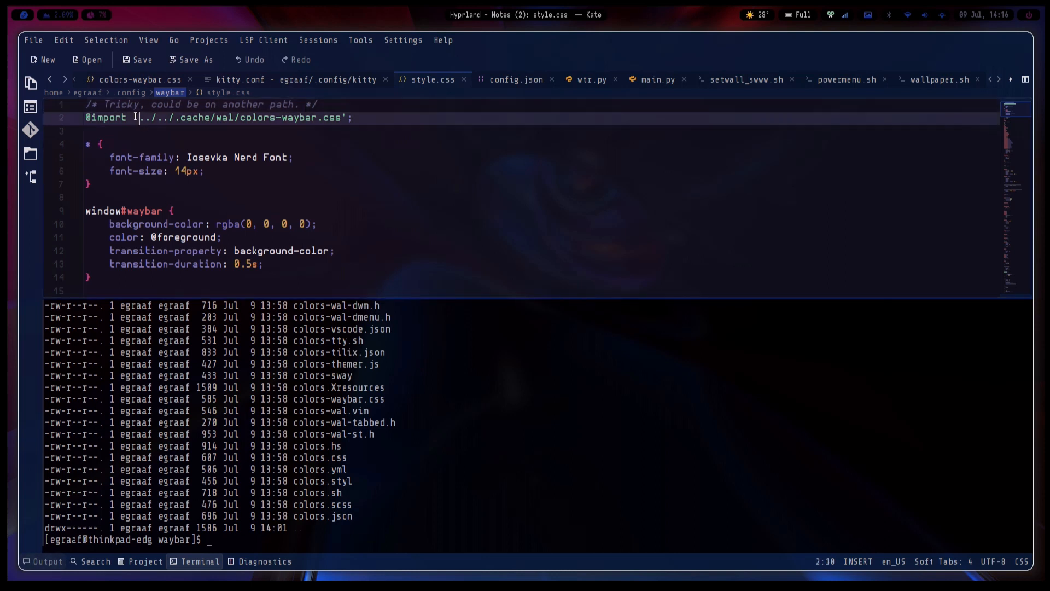
text($)
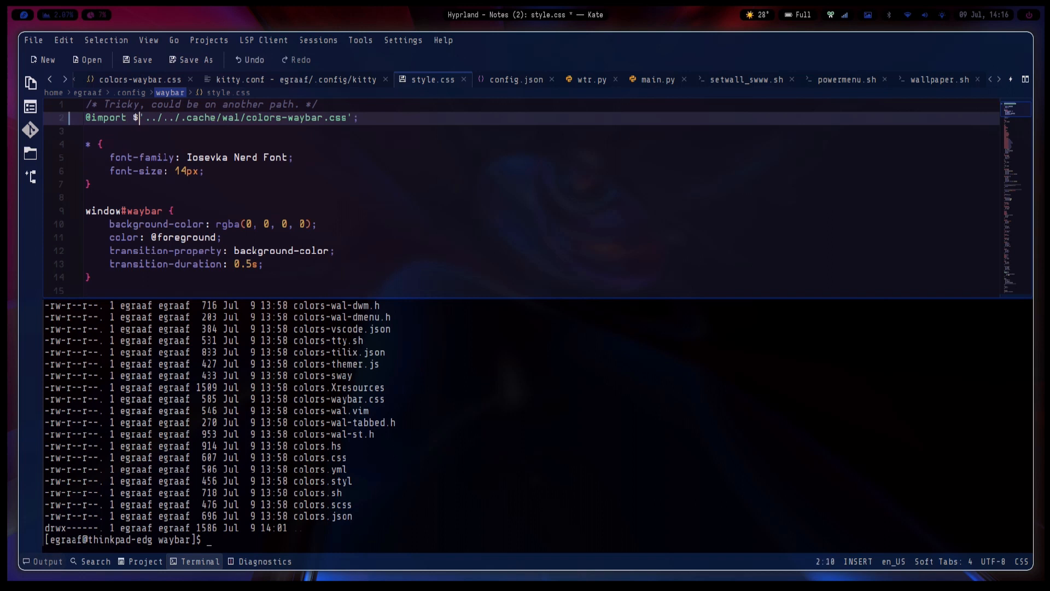
text(HOME)
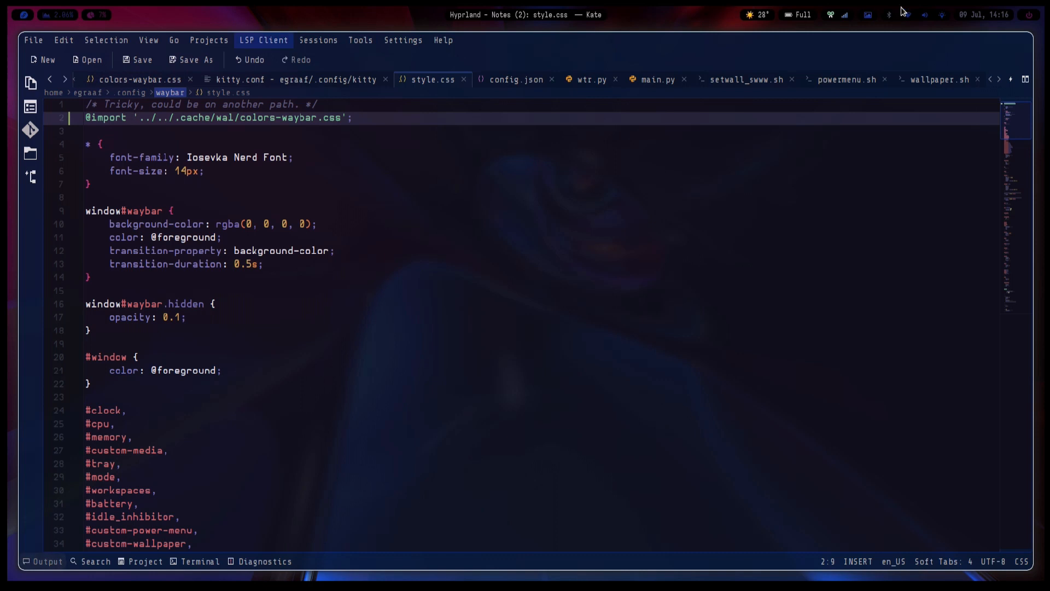
Step: Scroll through style.css, then switch to the colors-waybar.css tab
scroll(down, 3)
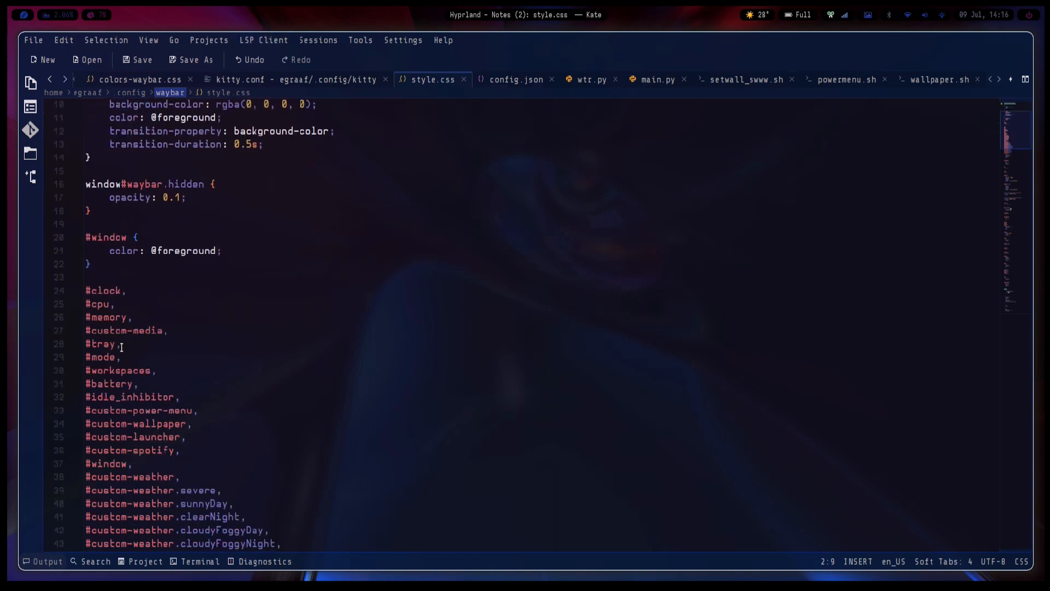
scroll(down, 3)
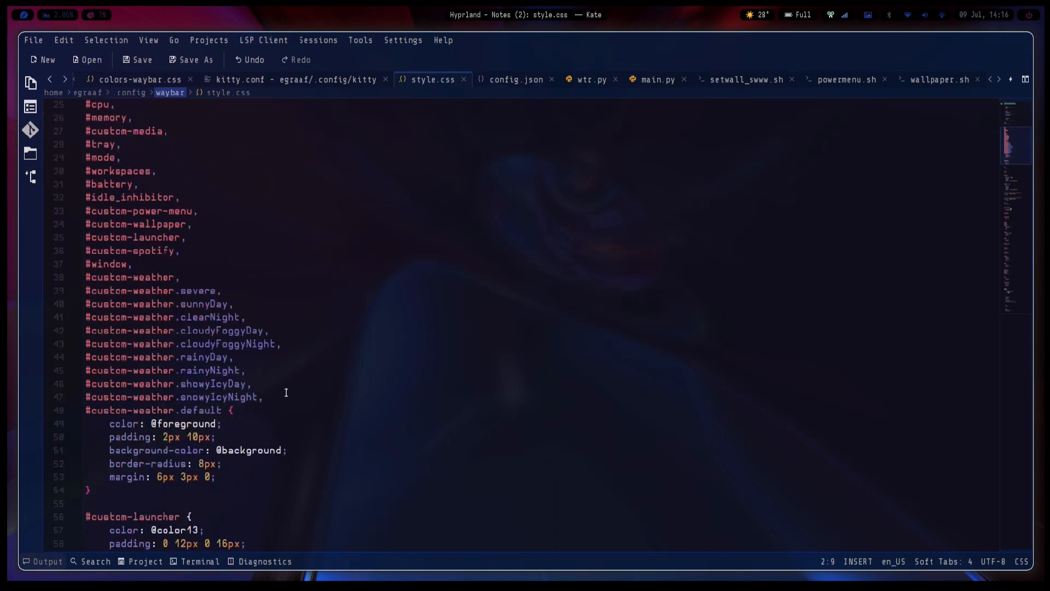
scroll(up, 3)
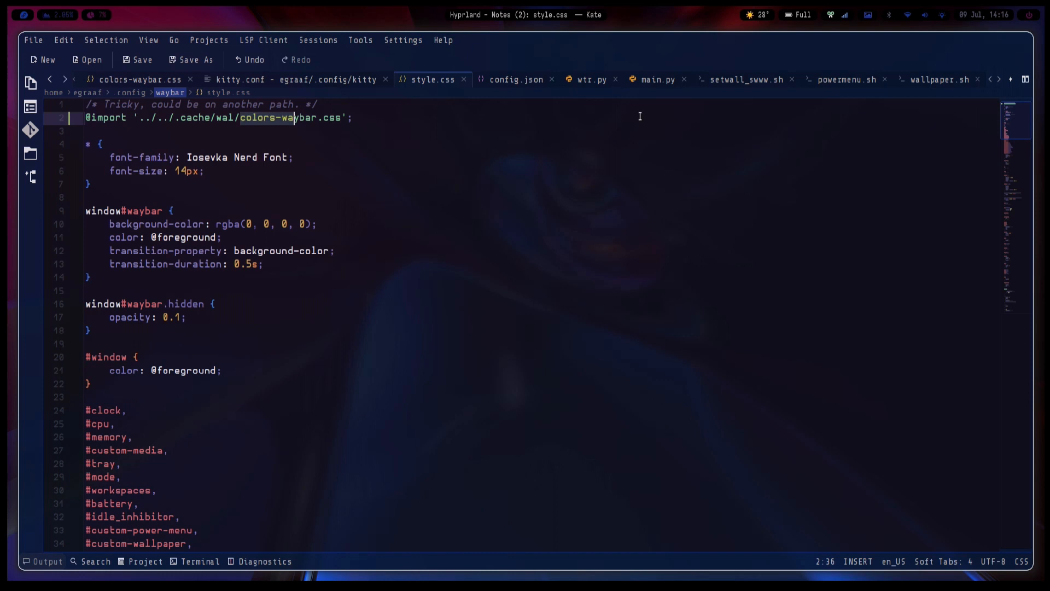
mouse_move(418, 131)
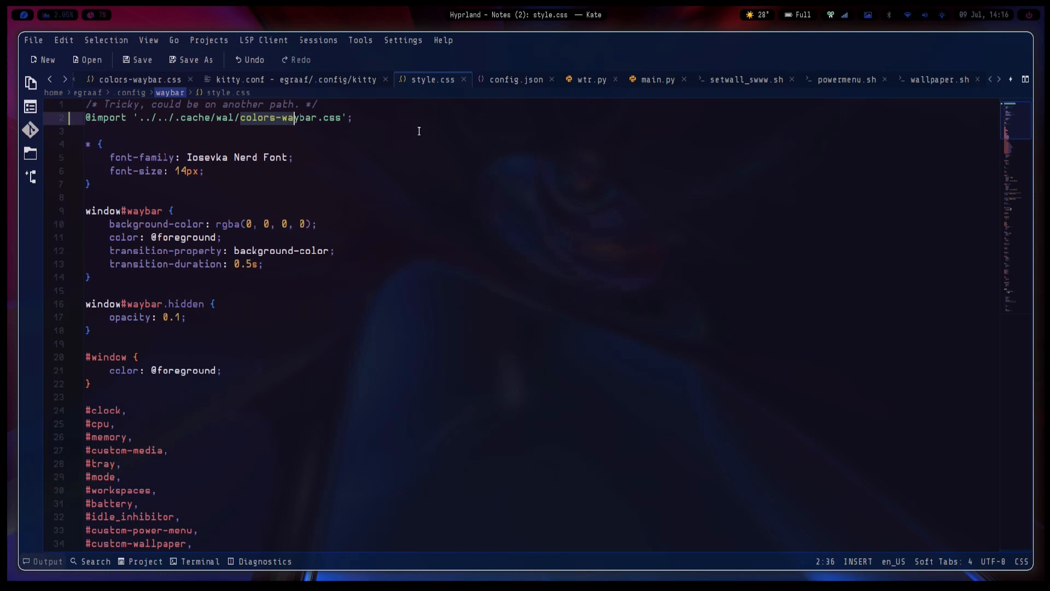
click(86, 60)
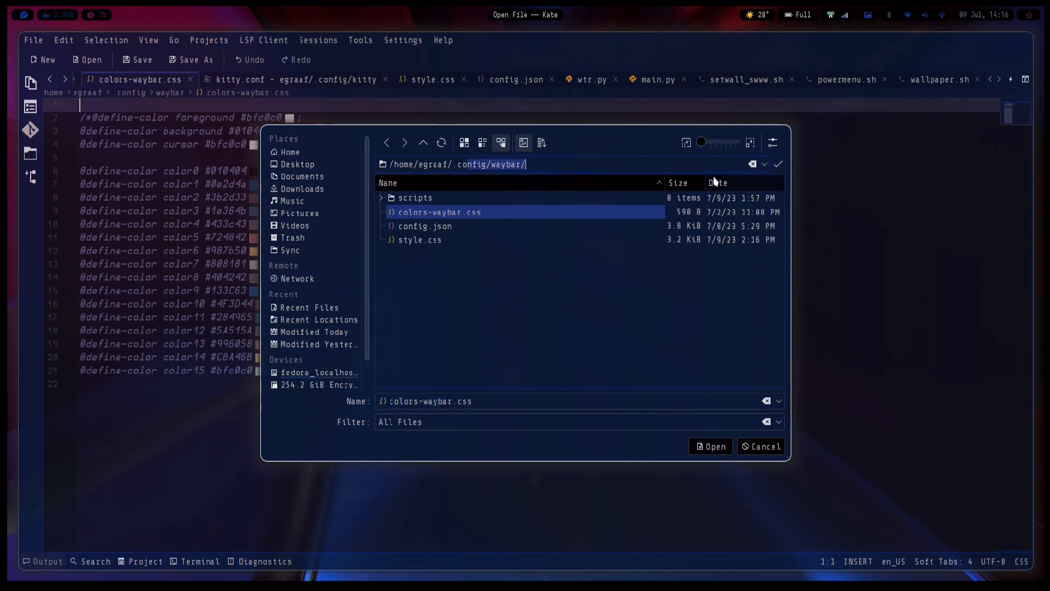
Step: Open colors-waybar.css from /home/egraaf/.cache/wal/ in the Open File dialog
text(/home/egraaf/.)
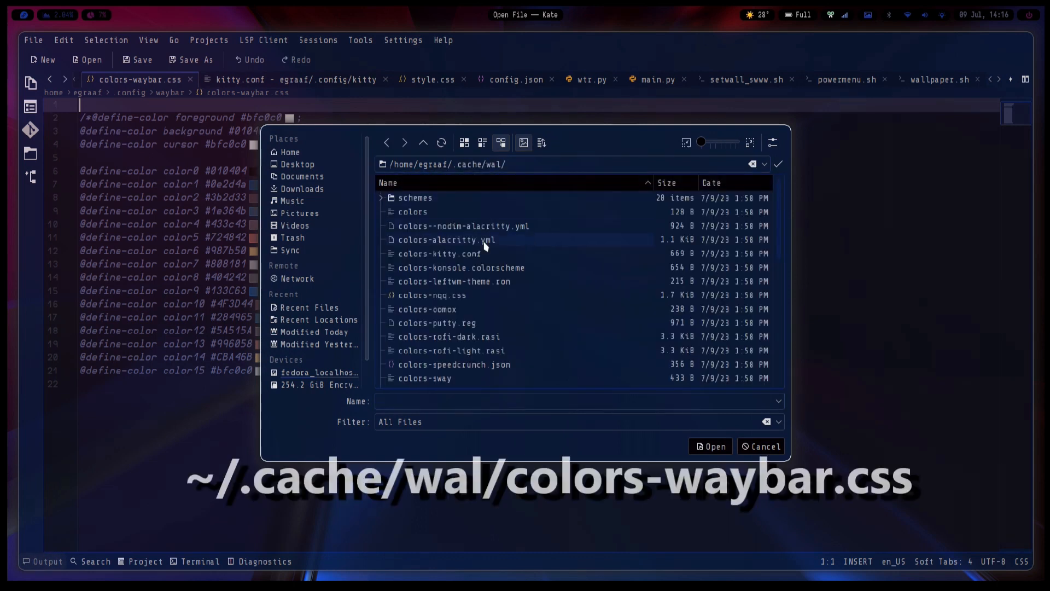
scroll(down, 3)
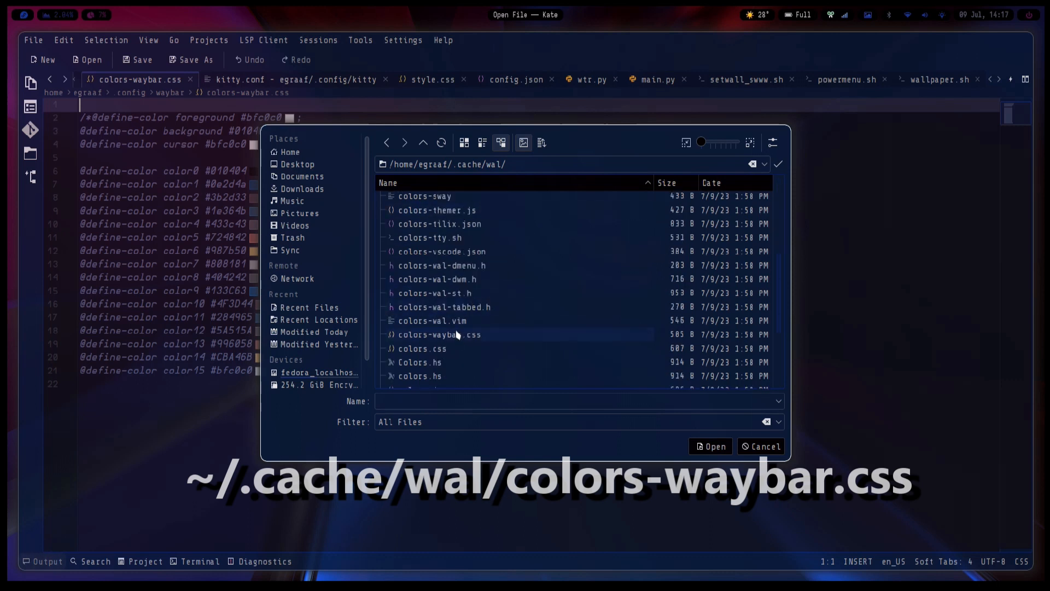
click(709, 447)
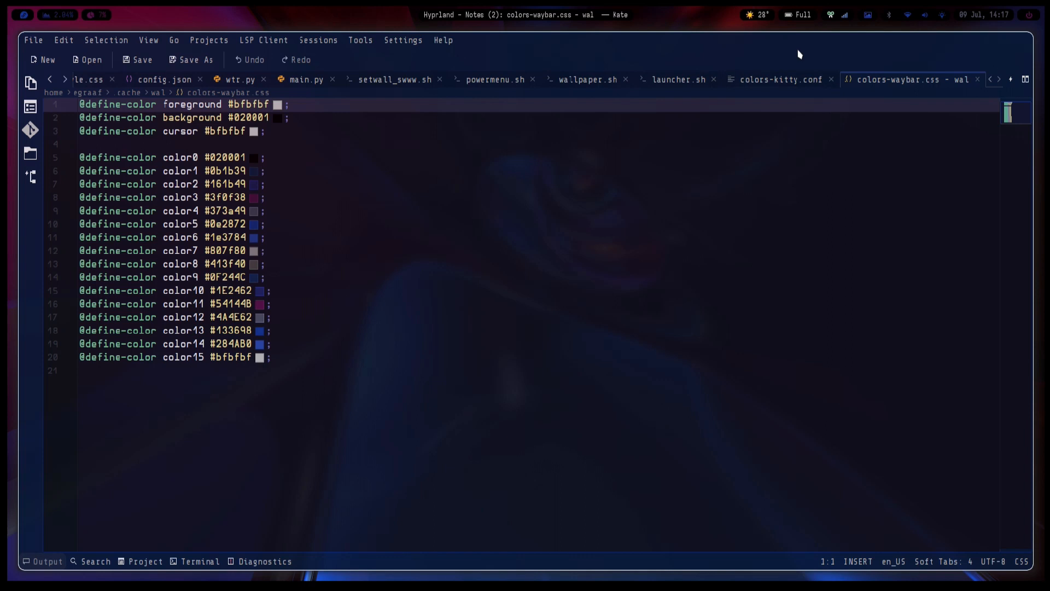
mouse_move(844, 177)
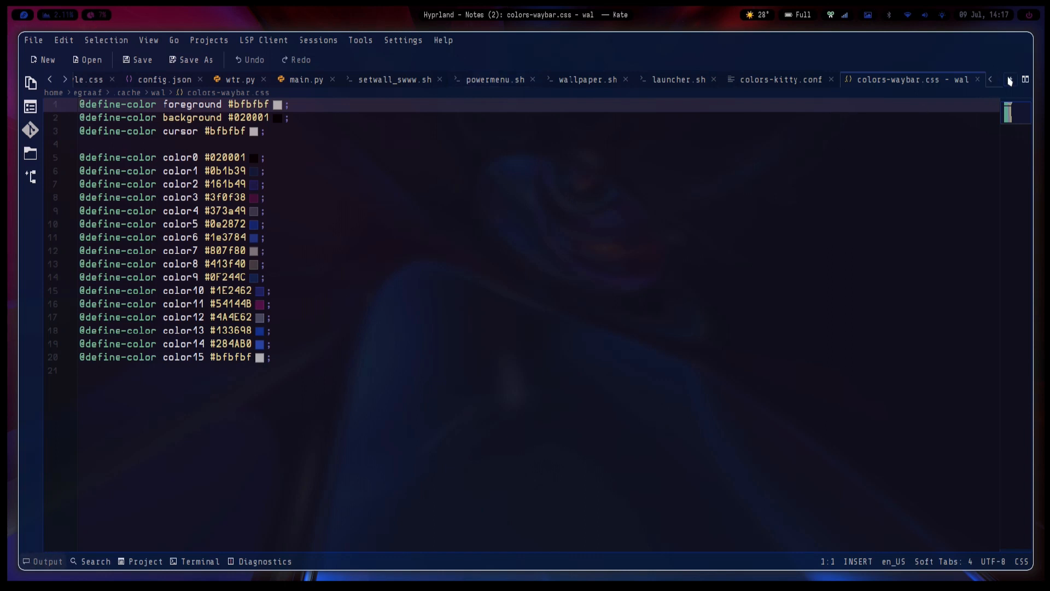
Step: Browse the Open File dialog to ~/.config/waybar and open config.json
click(85, 59)
text(/home/egraaf/.)
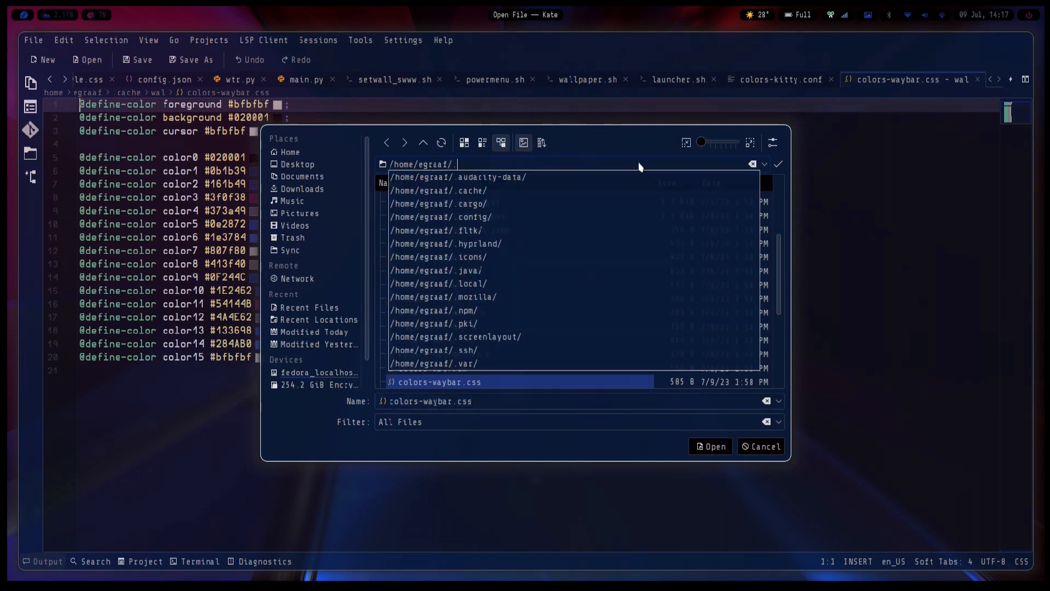
text(config)
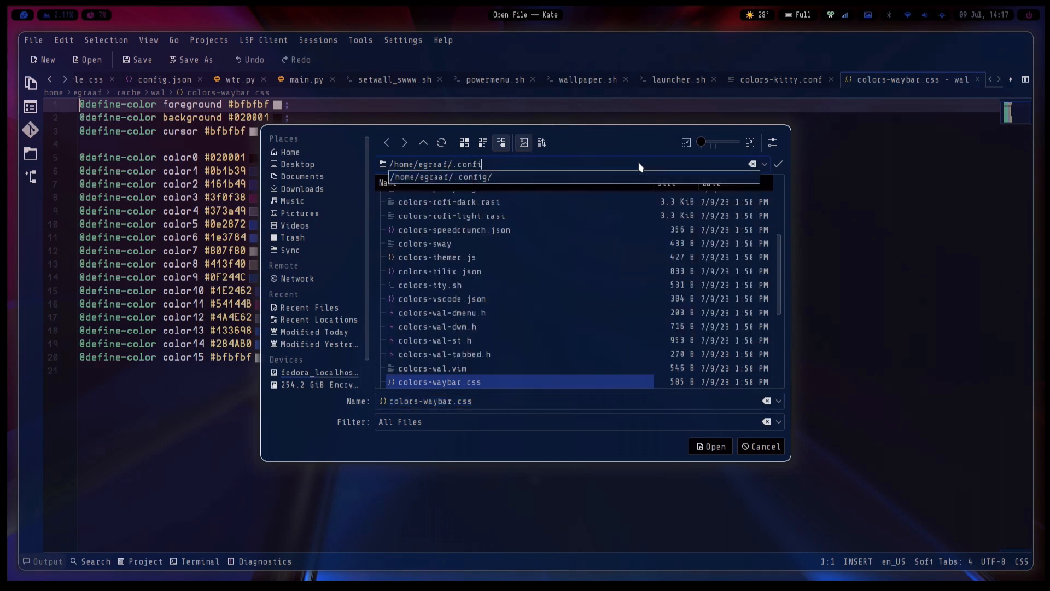
text(/wa)
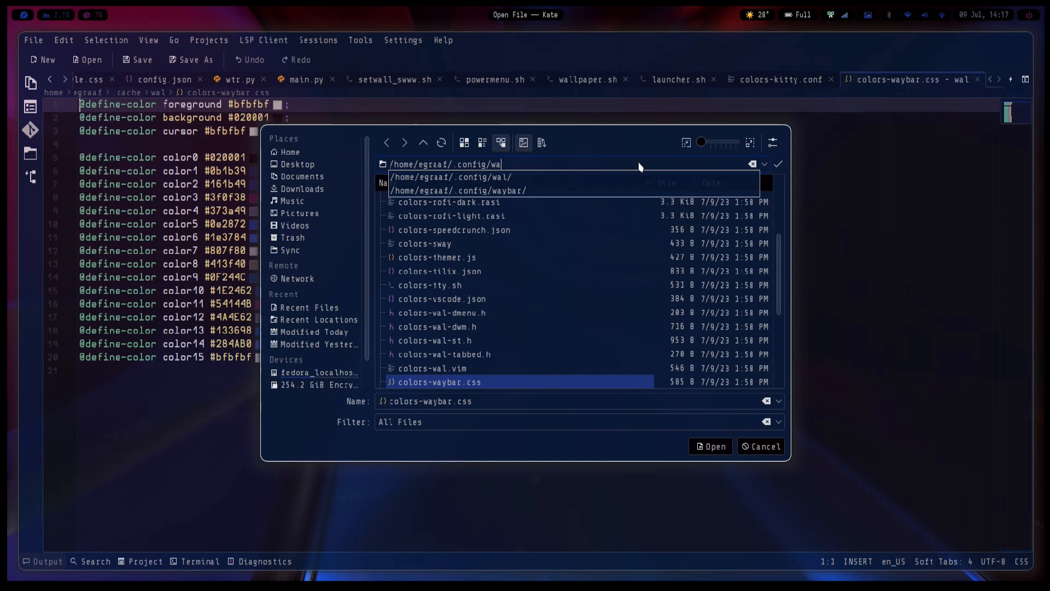
click(458, 190)
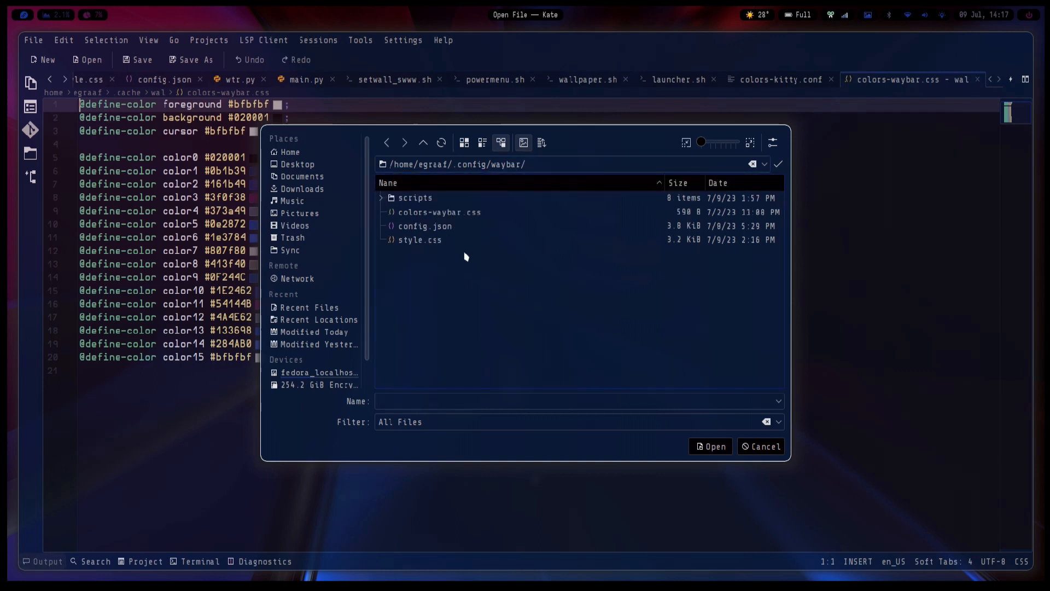
click(425, 226)
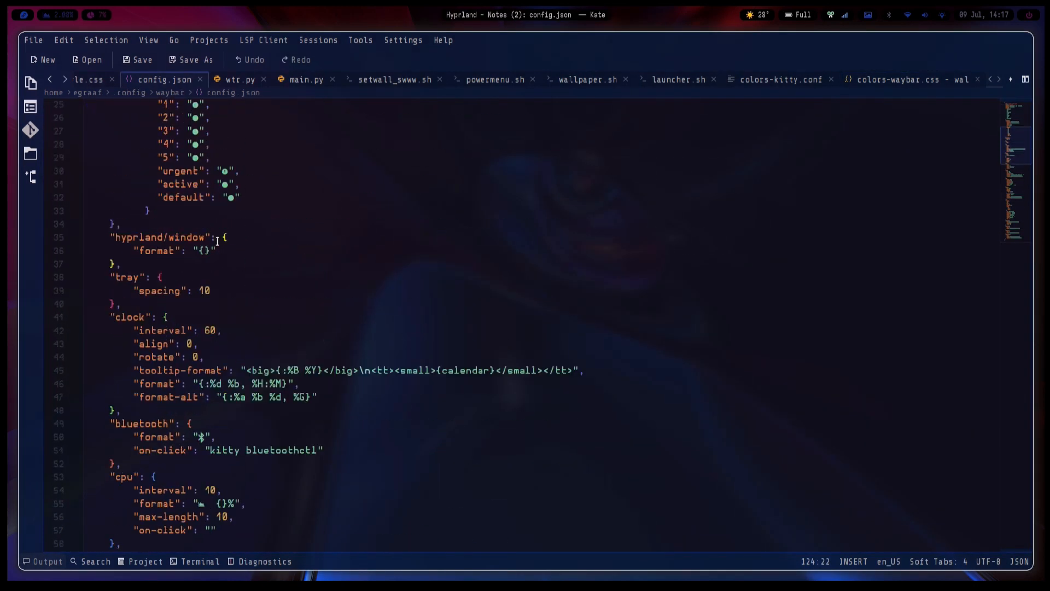
Step: Select 'window' in config.json's hyprland/window module, then scroll style.css
scroll(down, 3)
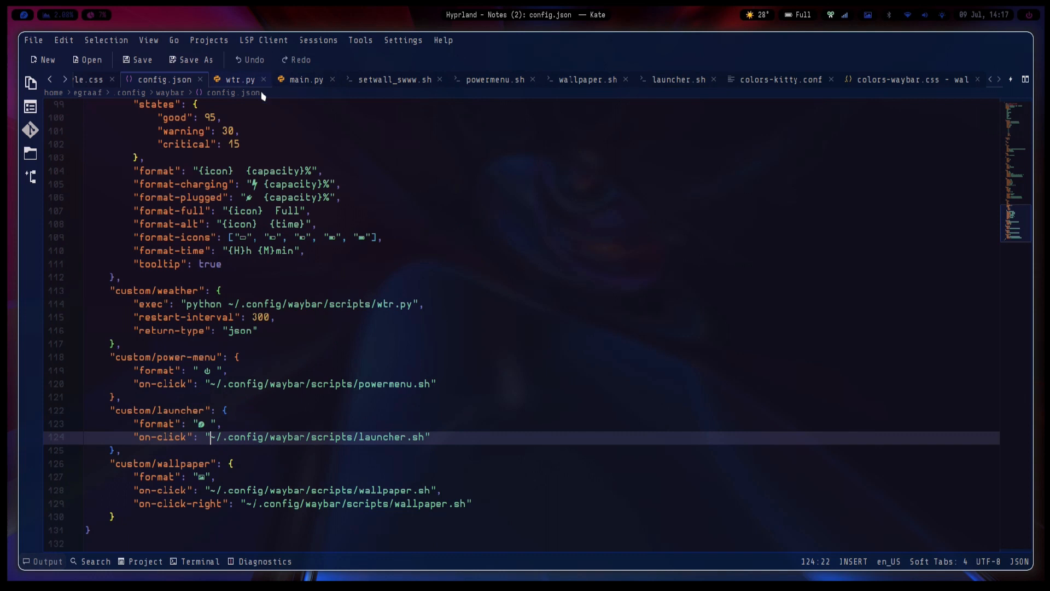
click(111, 79)
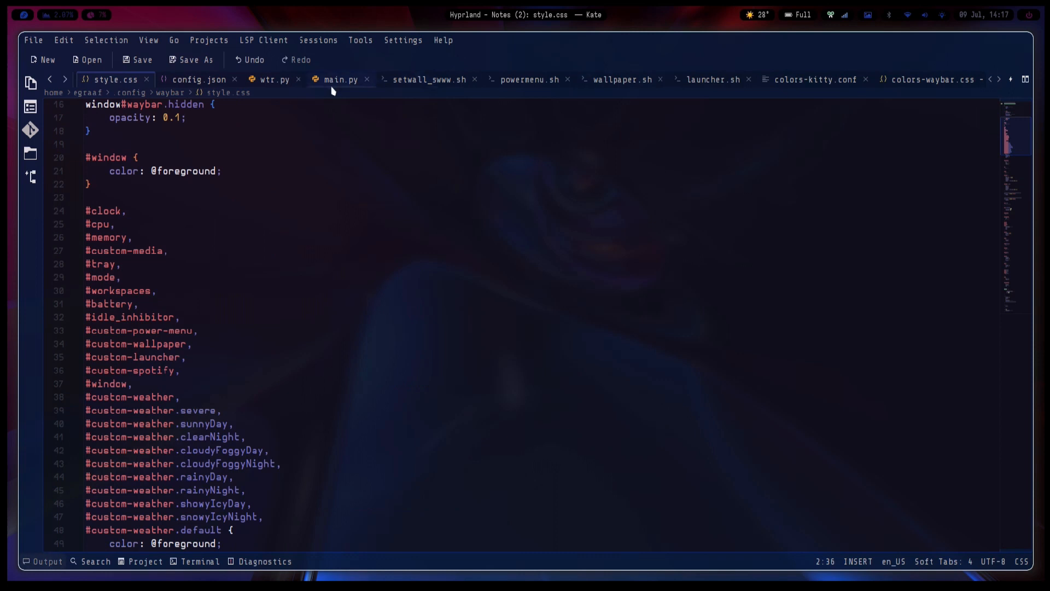
click(197, 79)
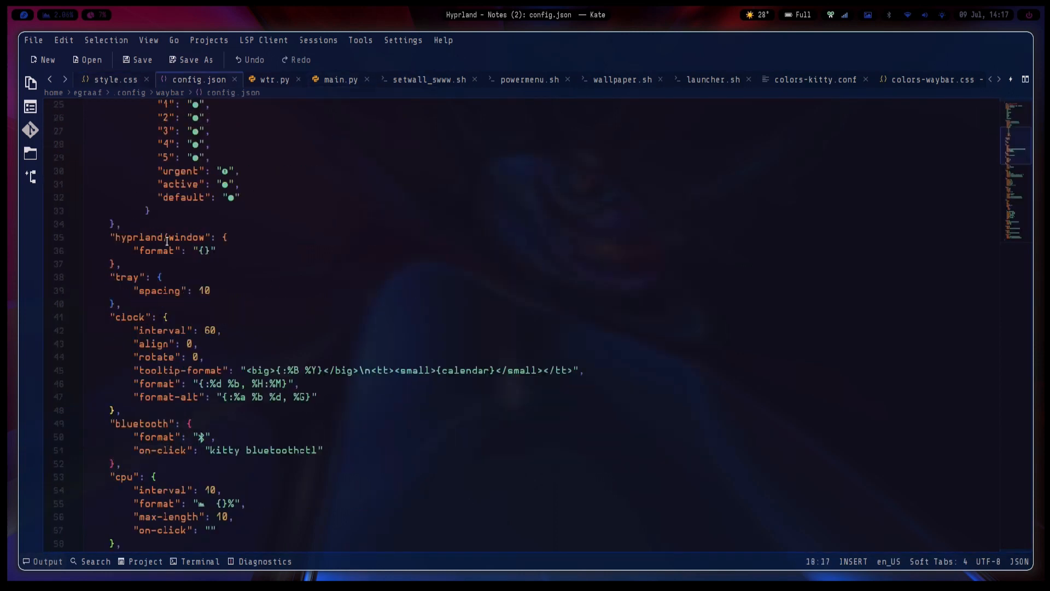
double_click(192, 237)
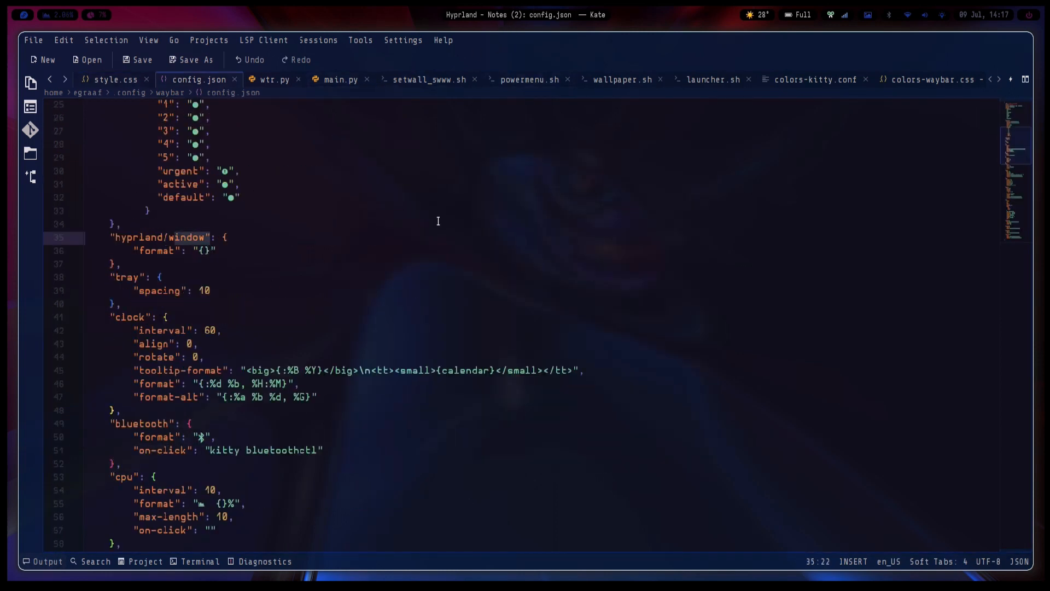
click(113, 78)
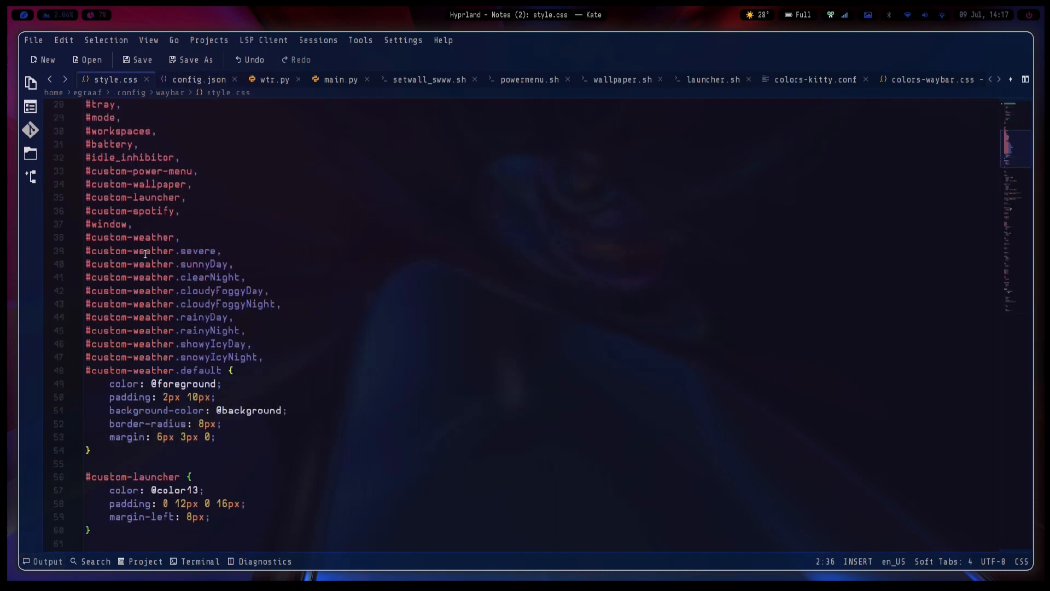
scroll(up, 3)
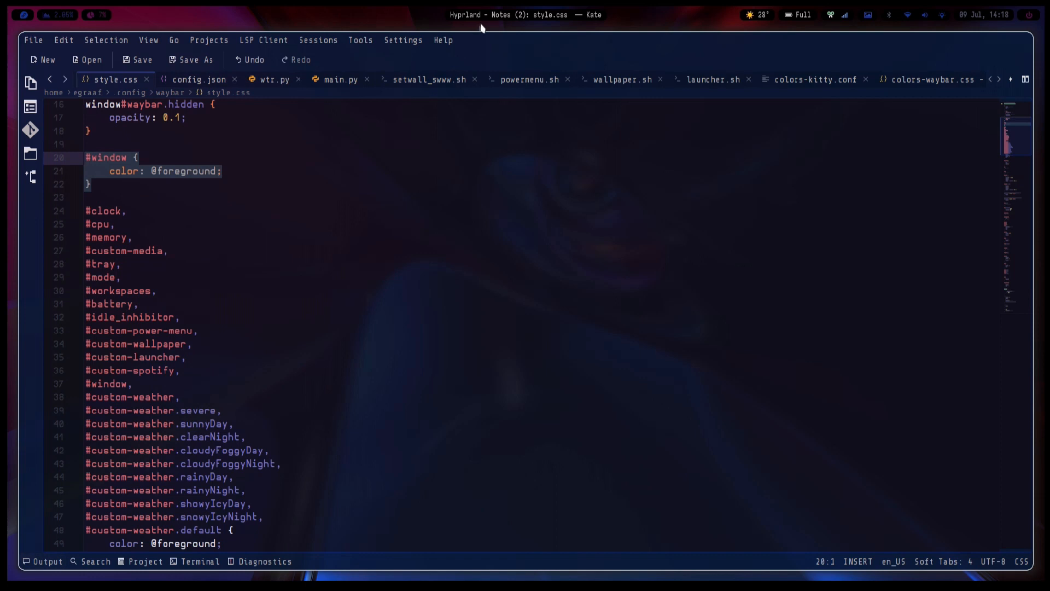
scroll(down, 3)
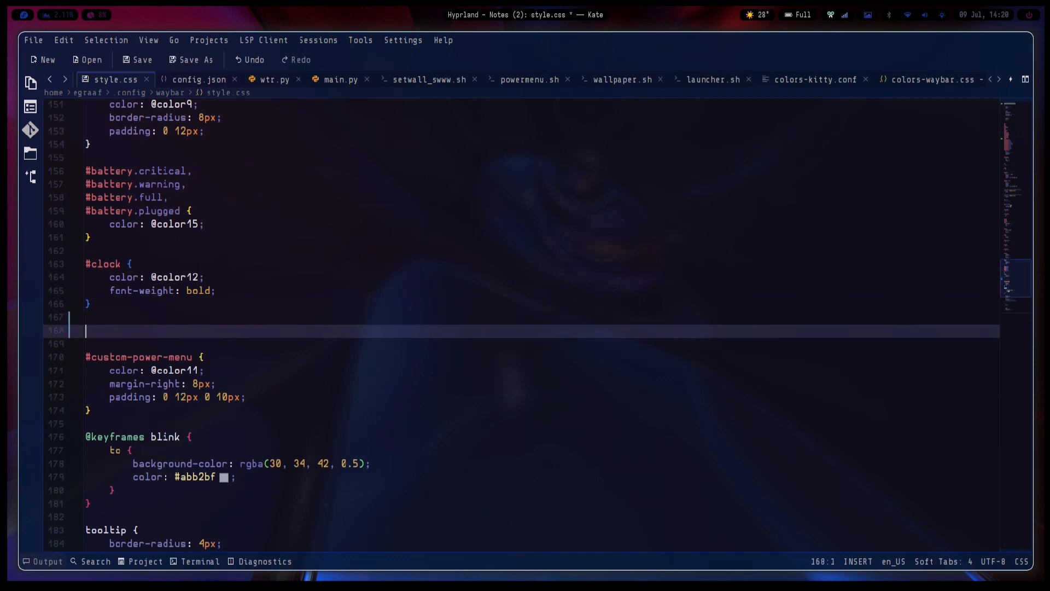
text(#cloc {)
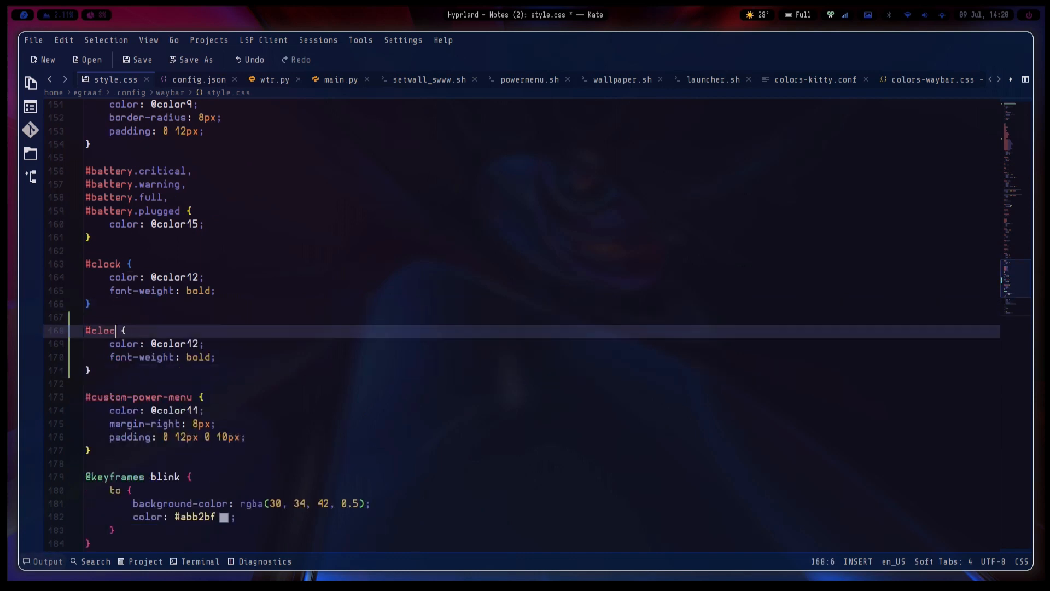
text(window)
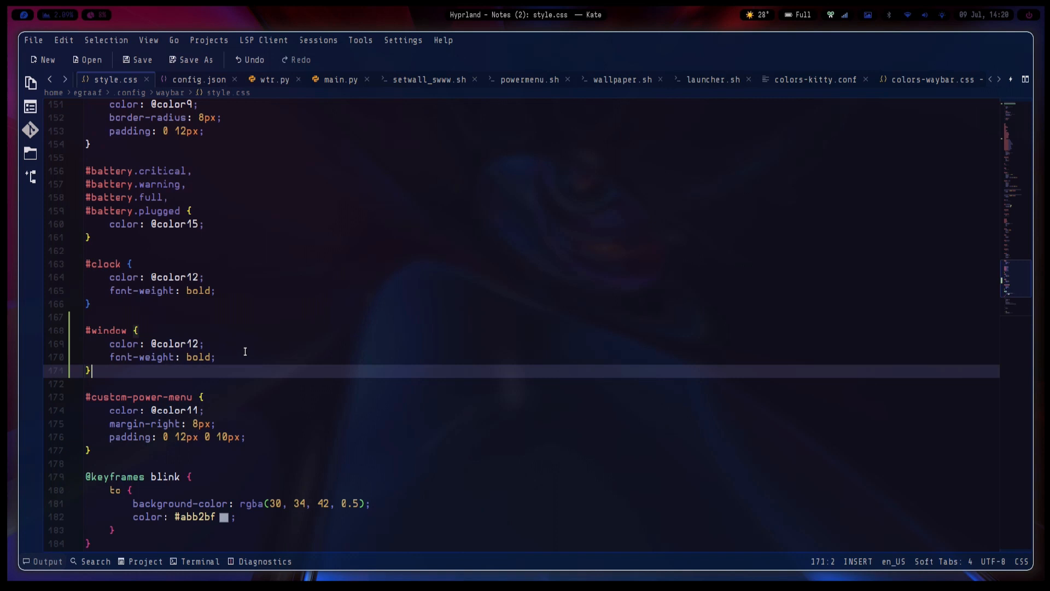
mouse_move(426, 345)
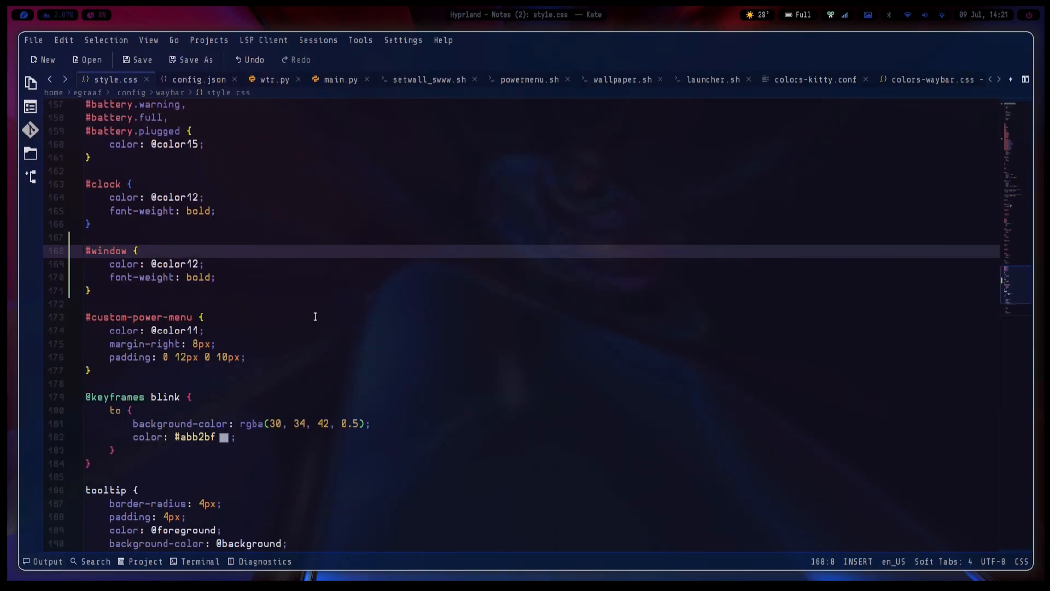
scroll(down, 3)
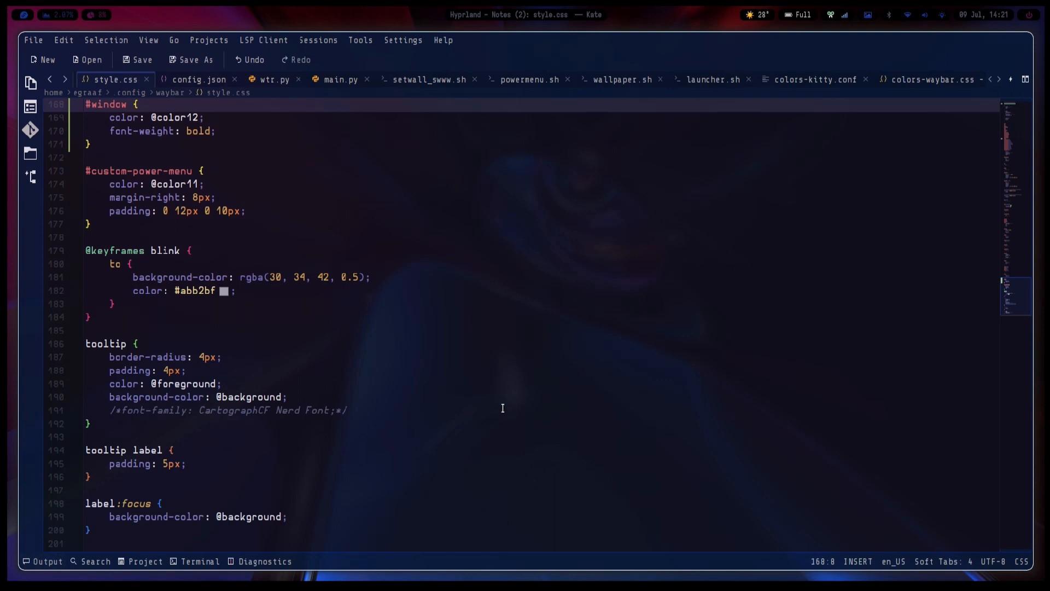
mouse_move(975, 133)
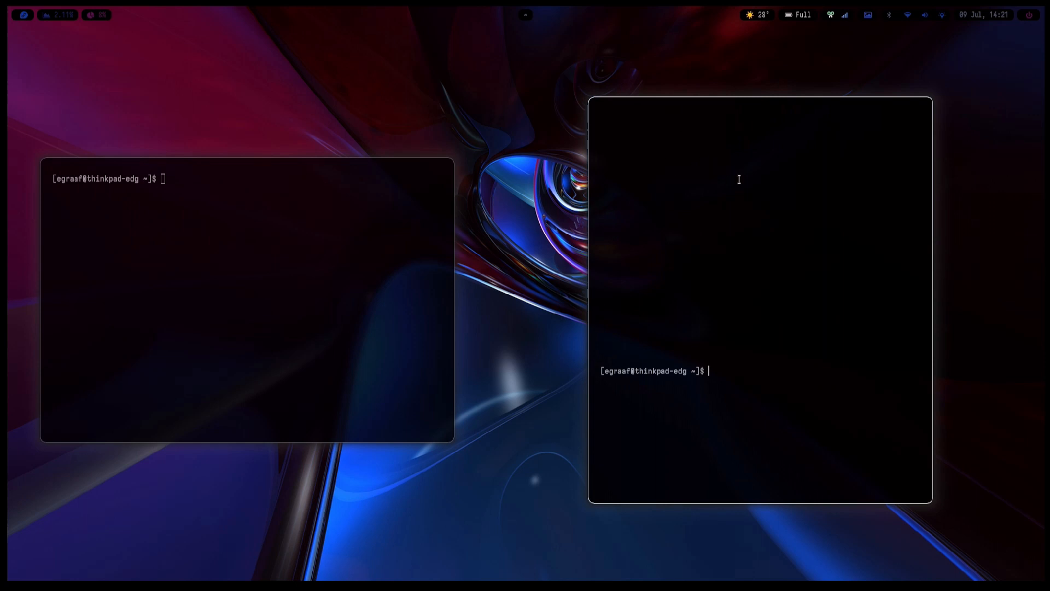
Step: Focus the left of the two empty terminal windows
click(244, 302)
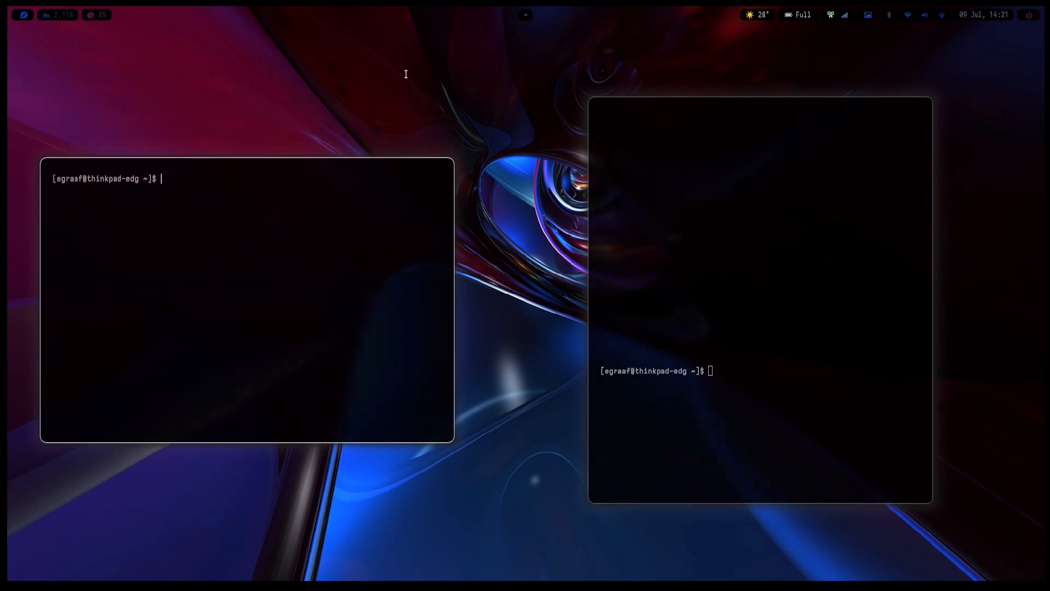
mouse_move(472, 257)
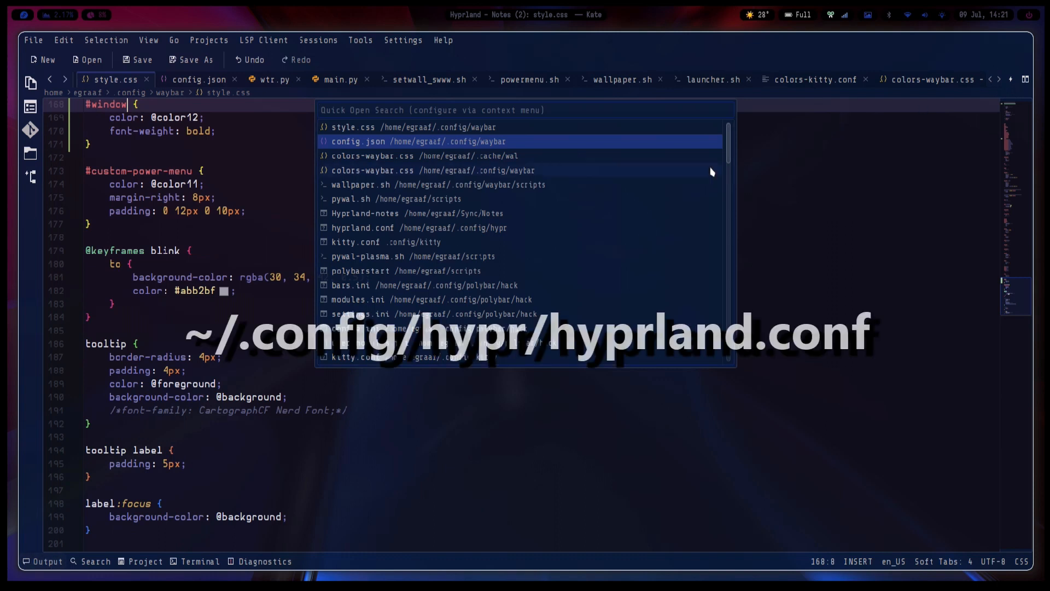
mouse_move(591, 171)
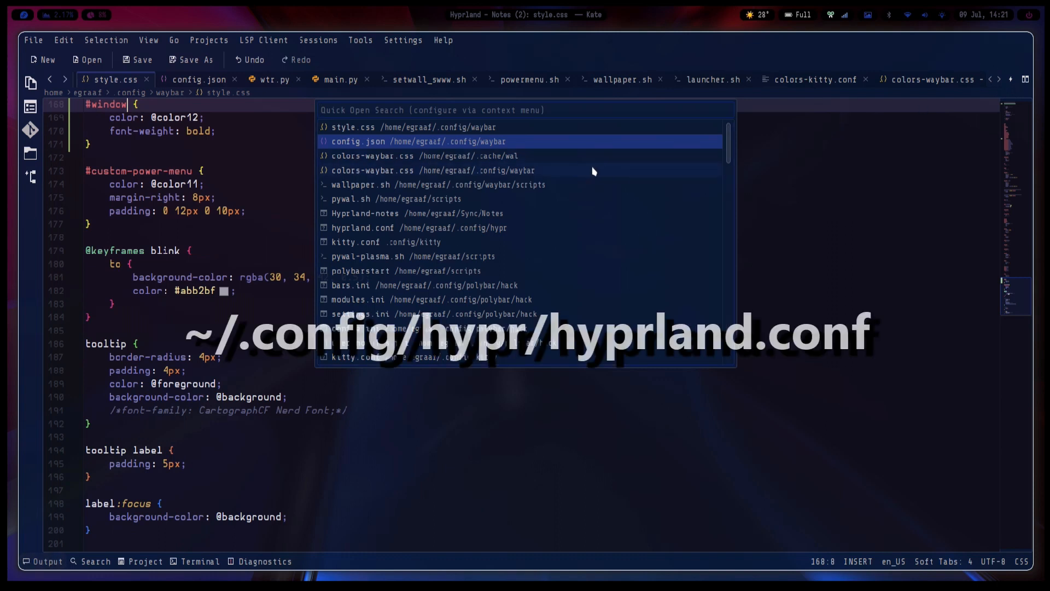
Step: Quick-open hyprland.conf via 'hyp' and go to the col.active_border line in general
text(hyp)
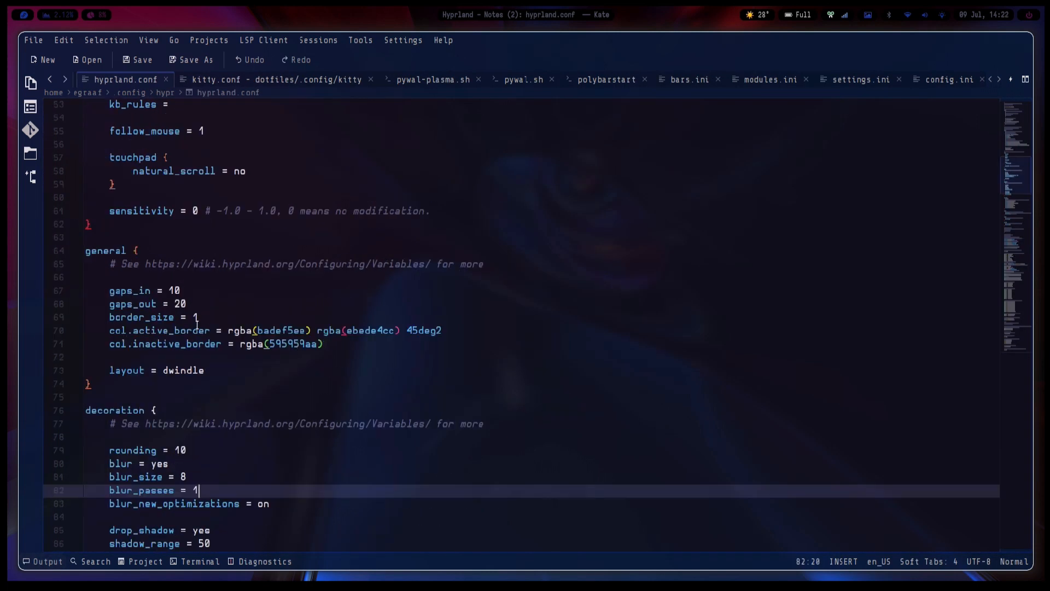
scroll(down, 3)
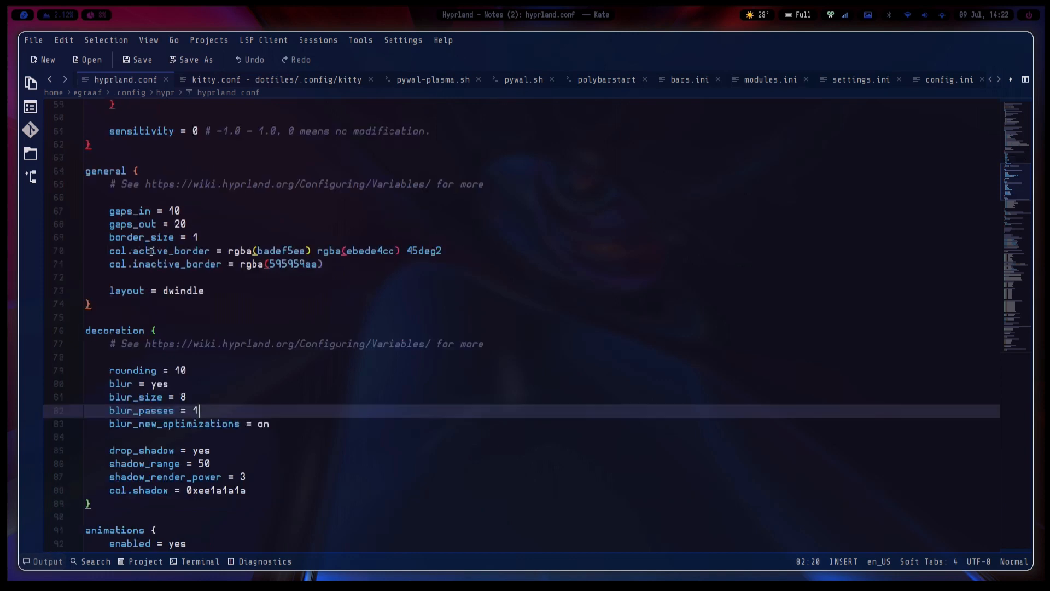
click(290, 250)
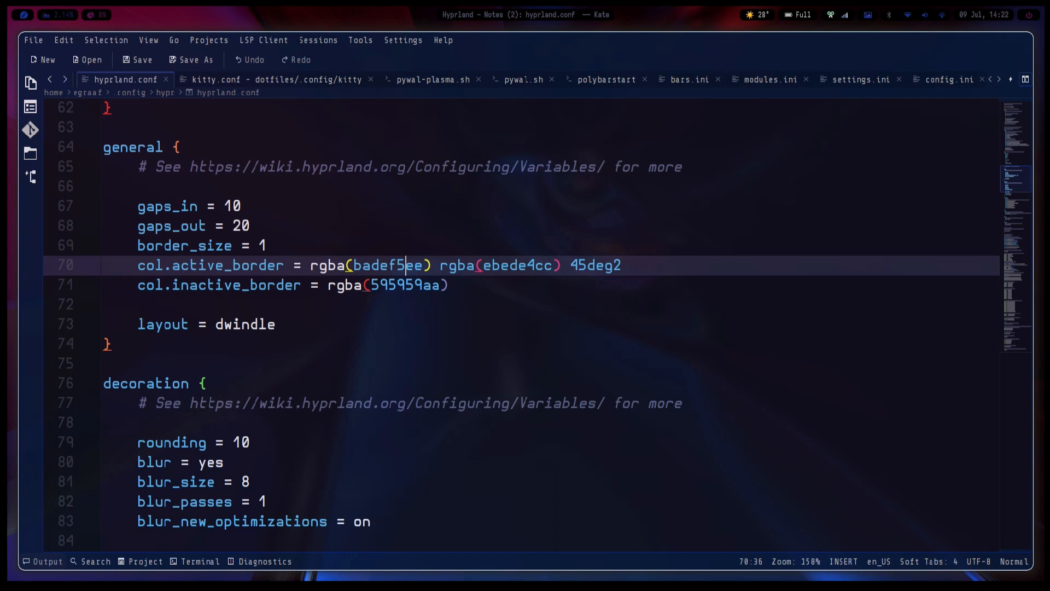
Step: Change col.active_border from badef5ee to ccff00ee, check the border, then select it to revert
double_click(388, 265)
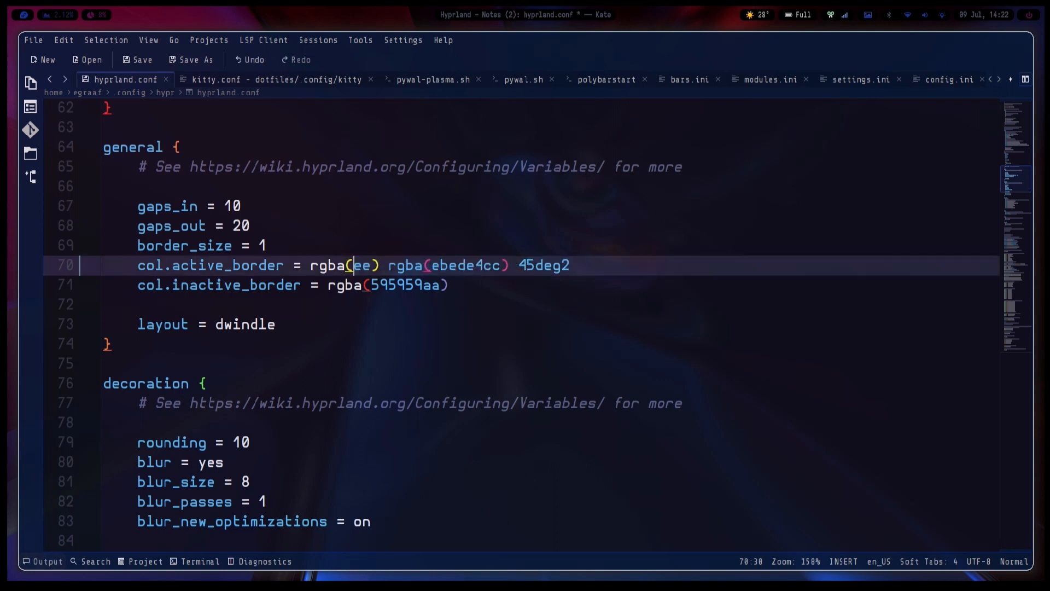
text(ccf)
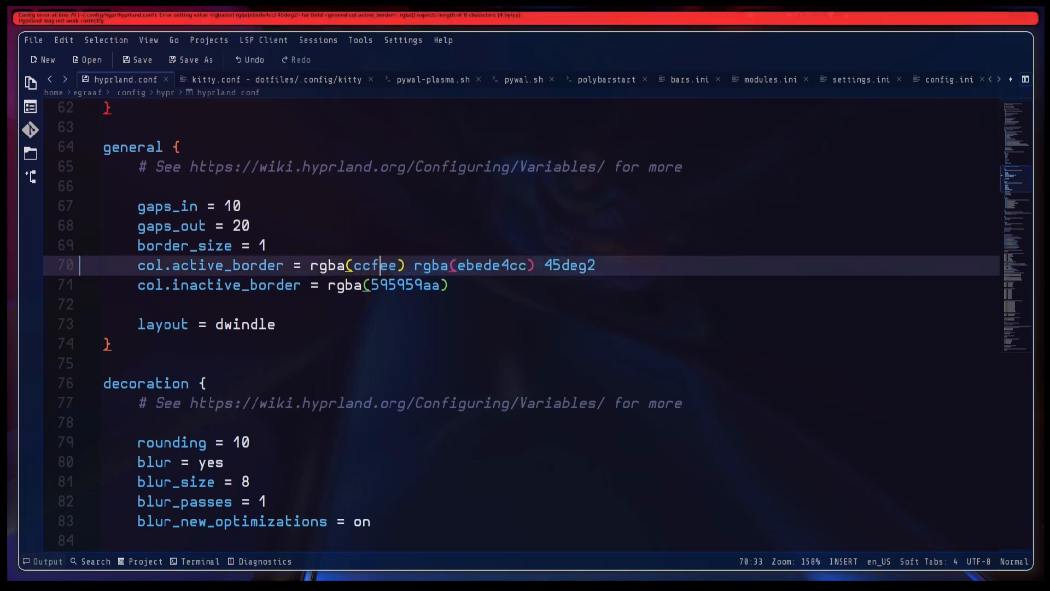
text(00)
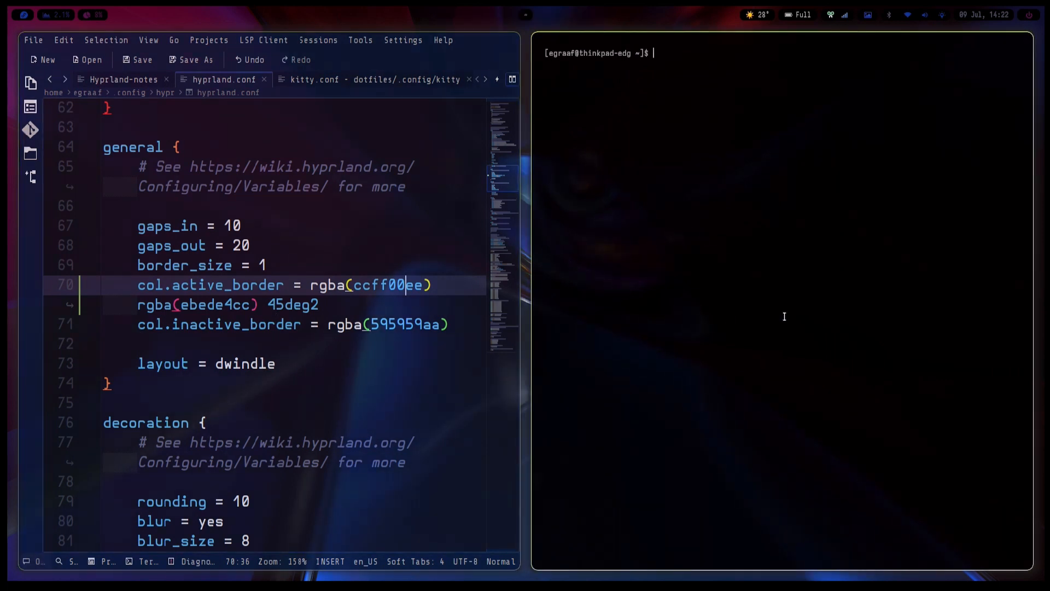
mouse_move(636, 254)
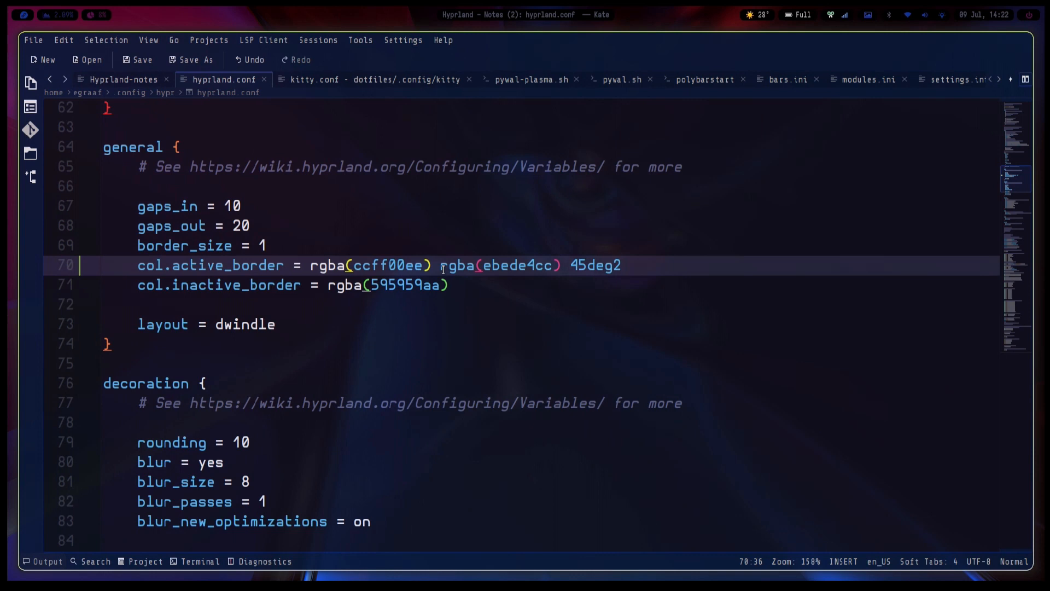
double_click(390, 265)
text(badef5)
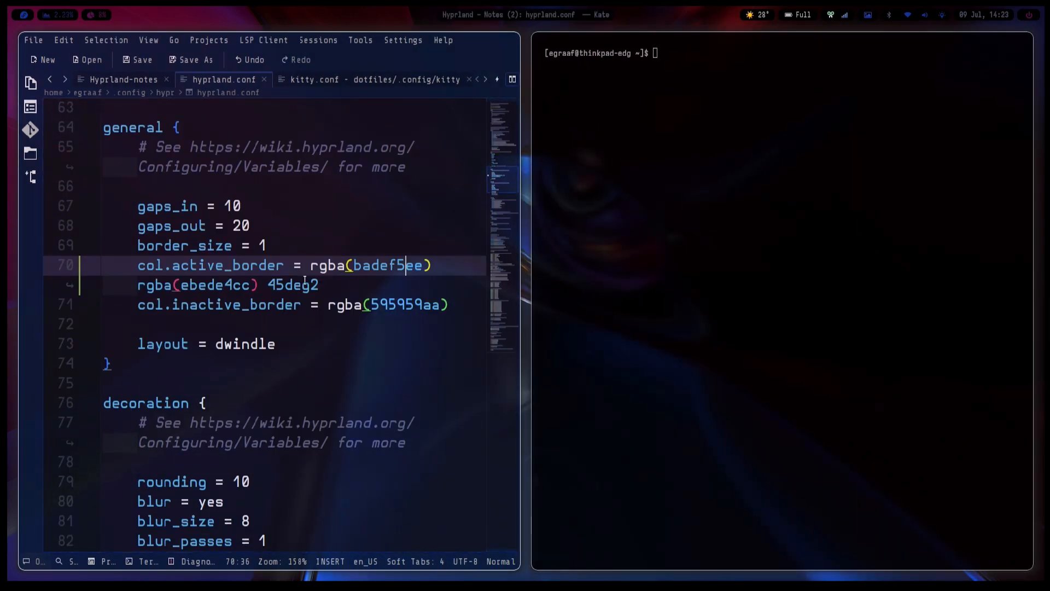
scroll(down, 3)
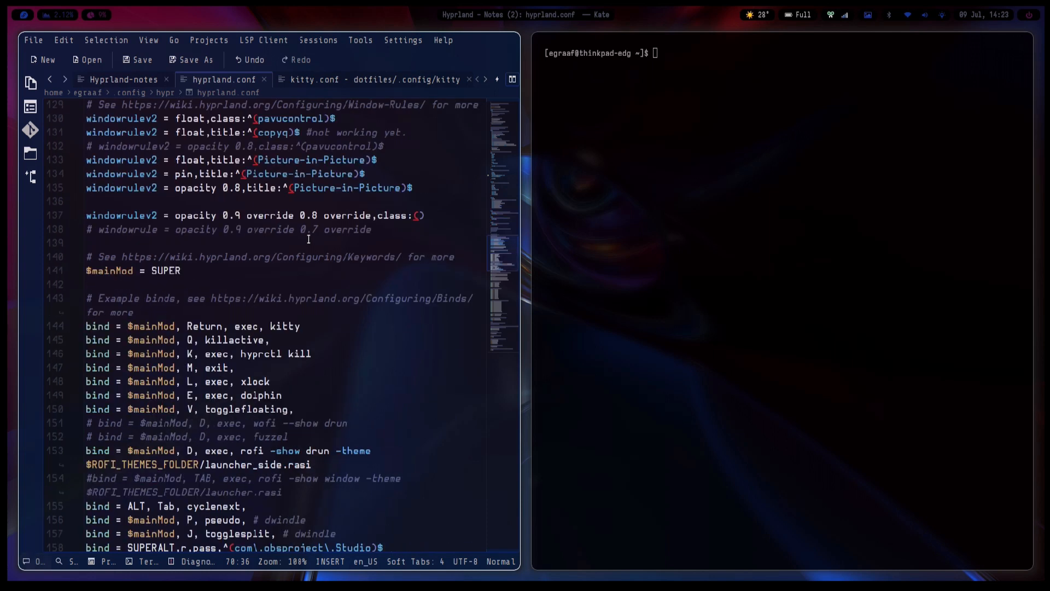
scroll(down, 3)
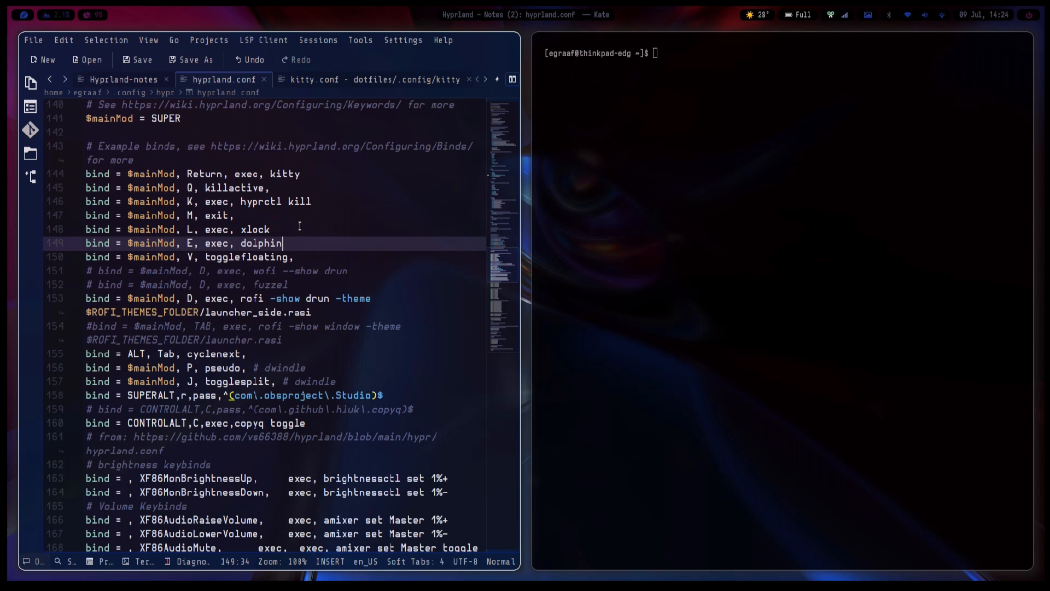
scroll(down, 3)
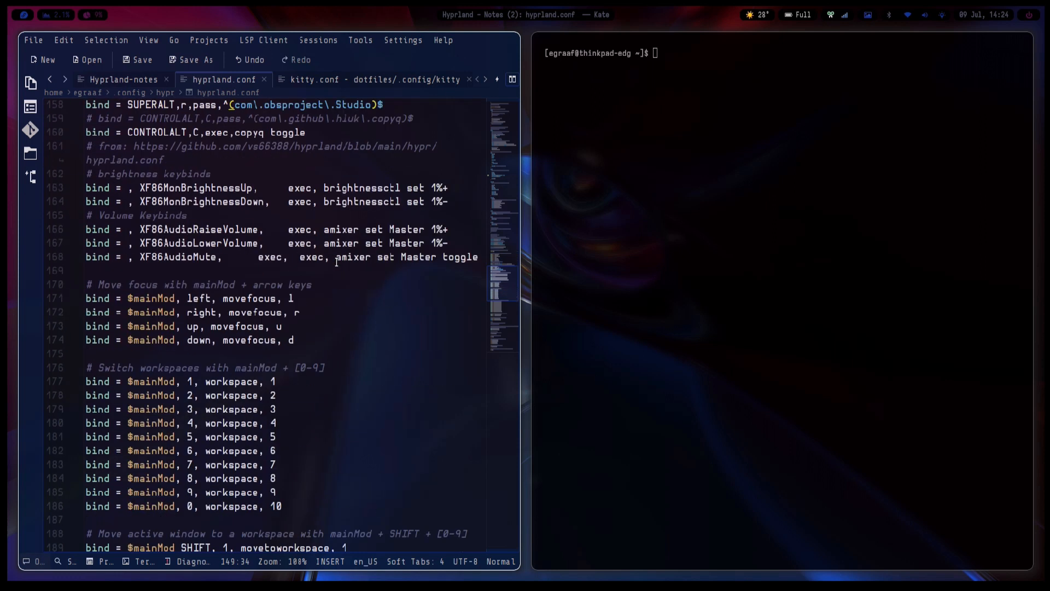
scroll(down, 3)
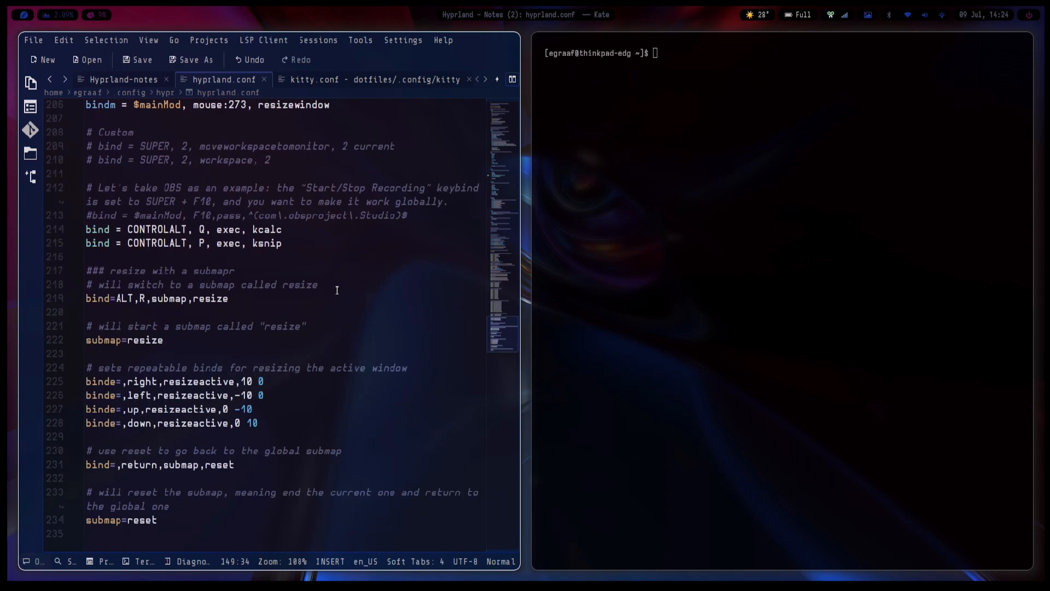